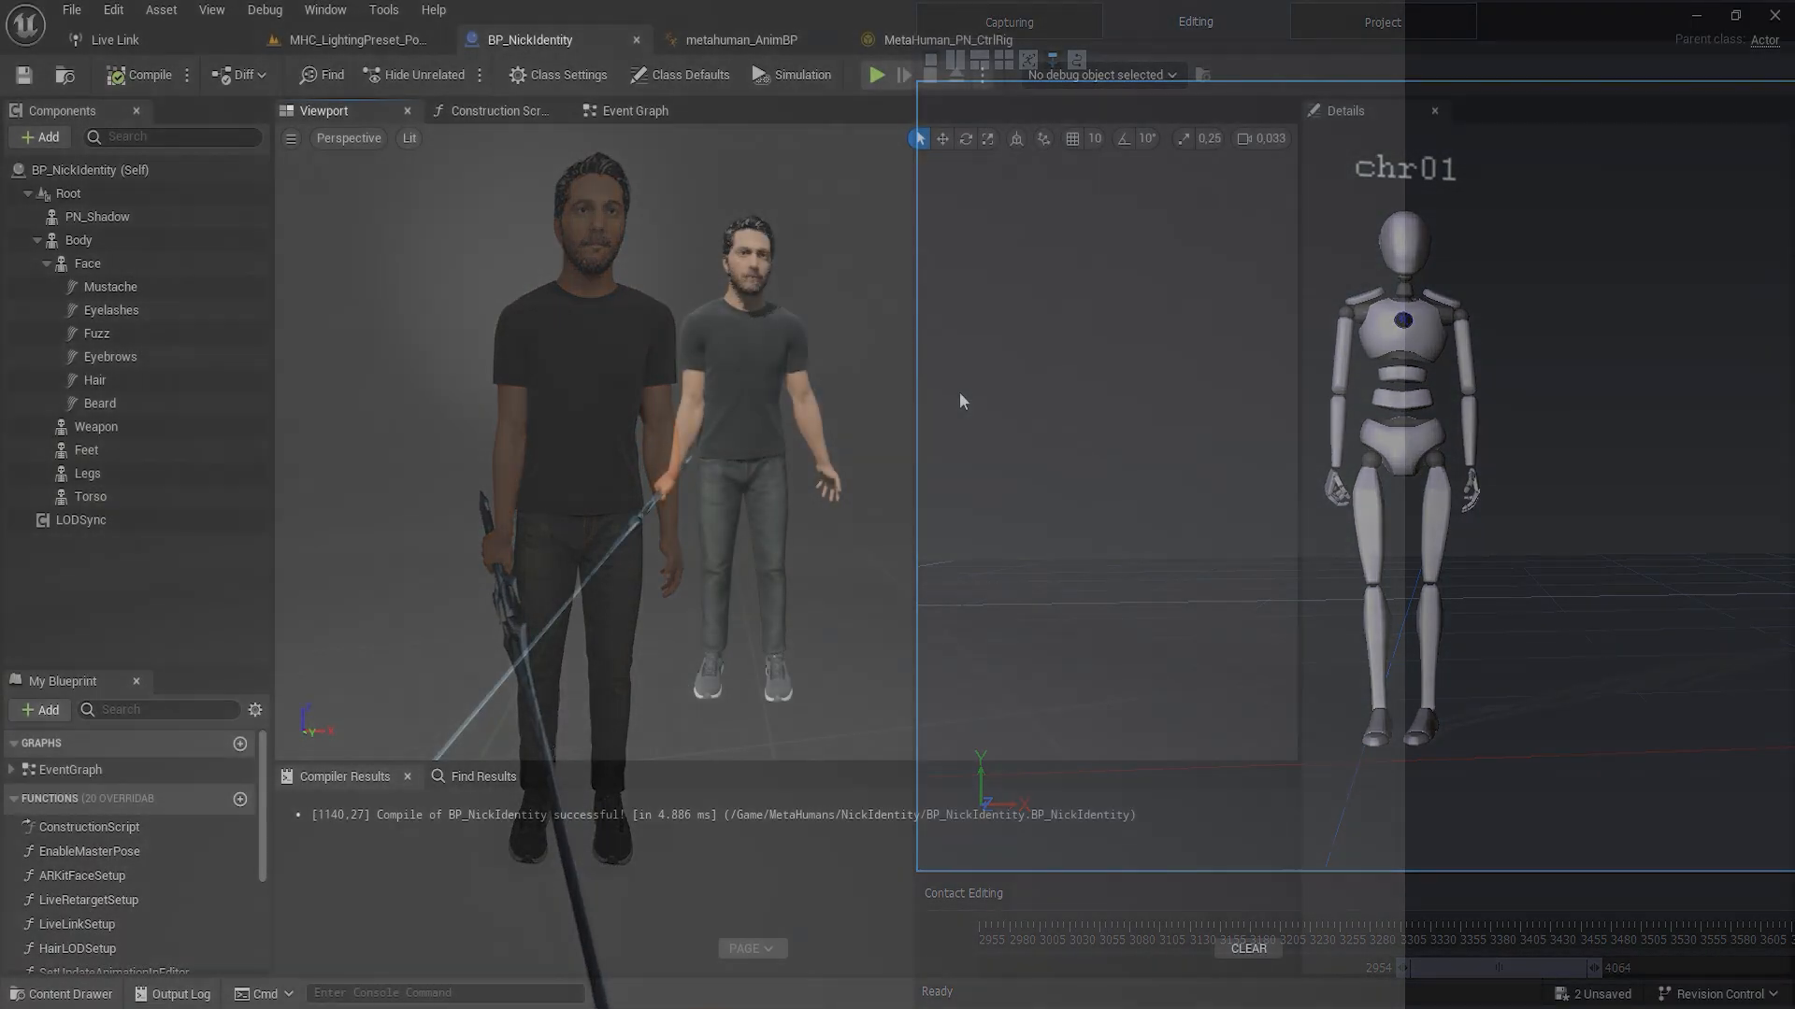
Step: Inspect the metahuman_AnimBP Live Link Pose and Control Rig nodes, then open MetaHuman_PN_CtrlRig
{"action": "left_click", "coordinate": [741, 39]}
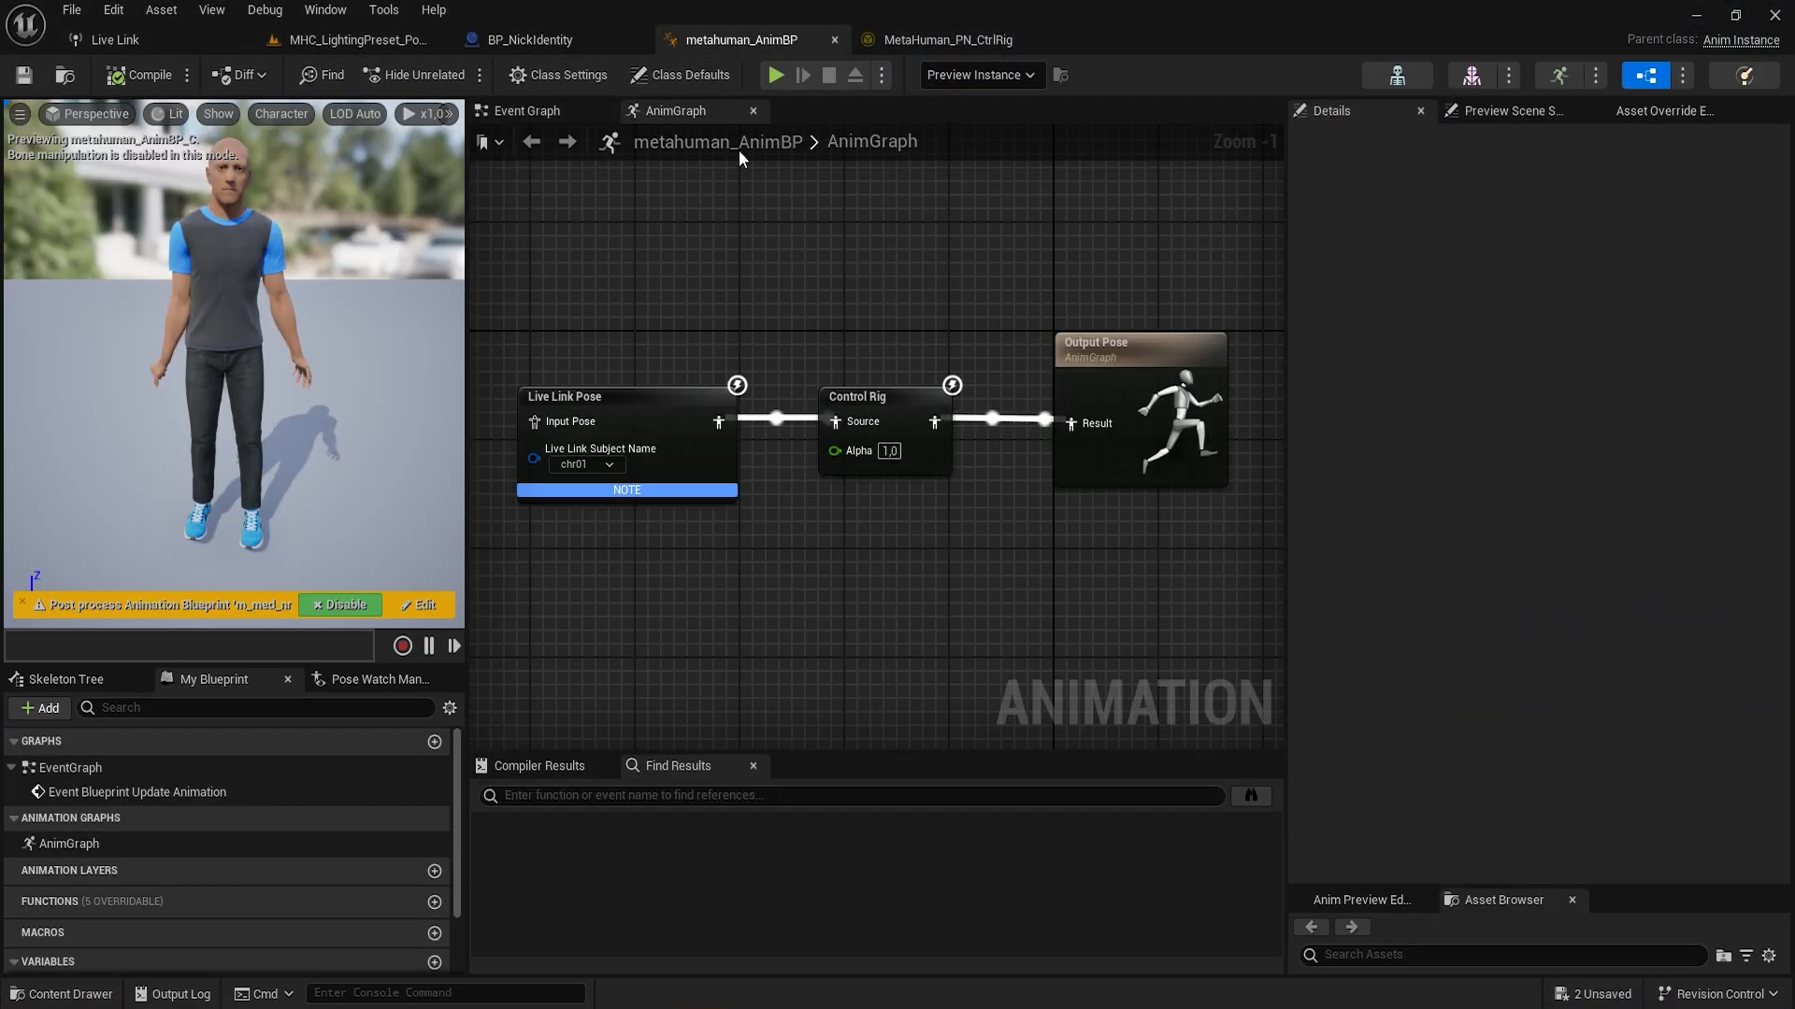
{"action": "left_click", "coordinate": [626, 422]}
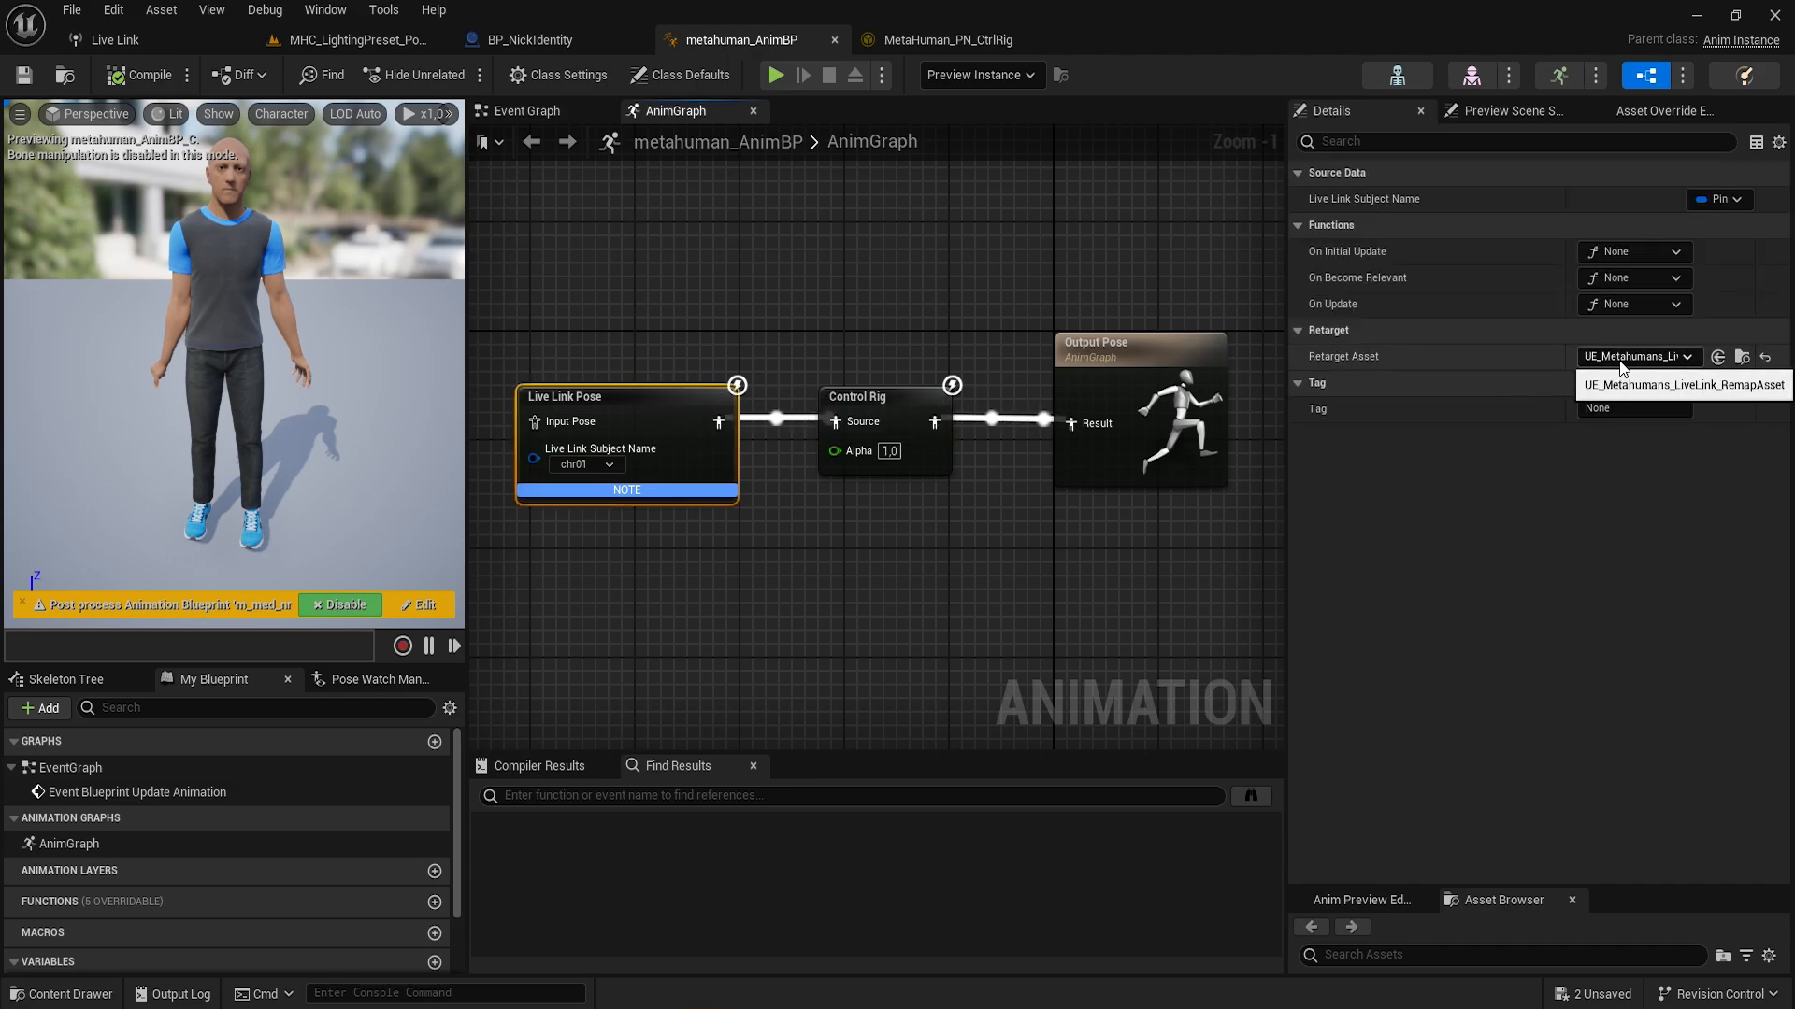
{"action": "left_click", "coordinate": [882, 396]}
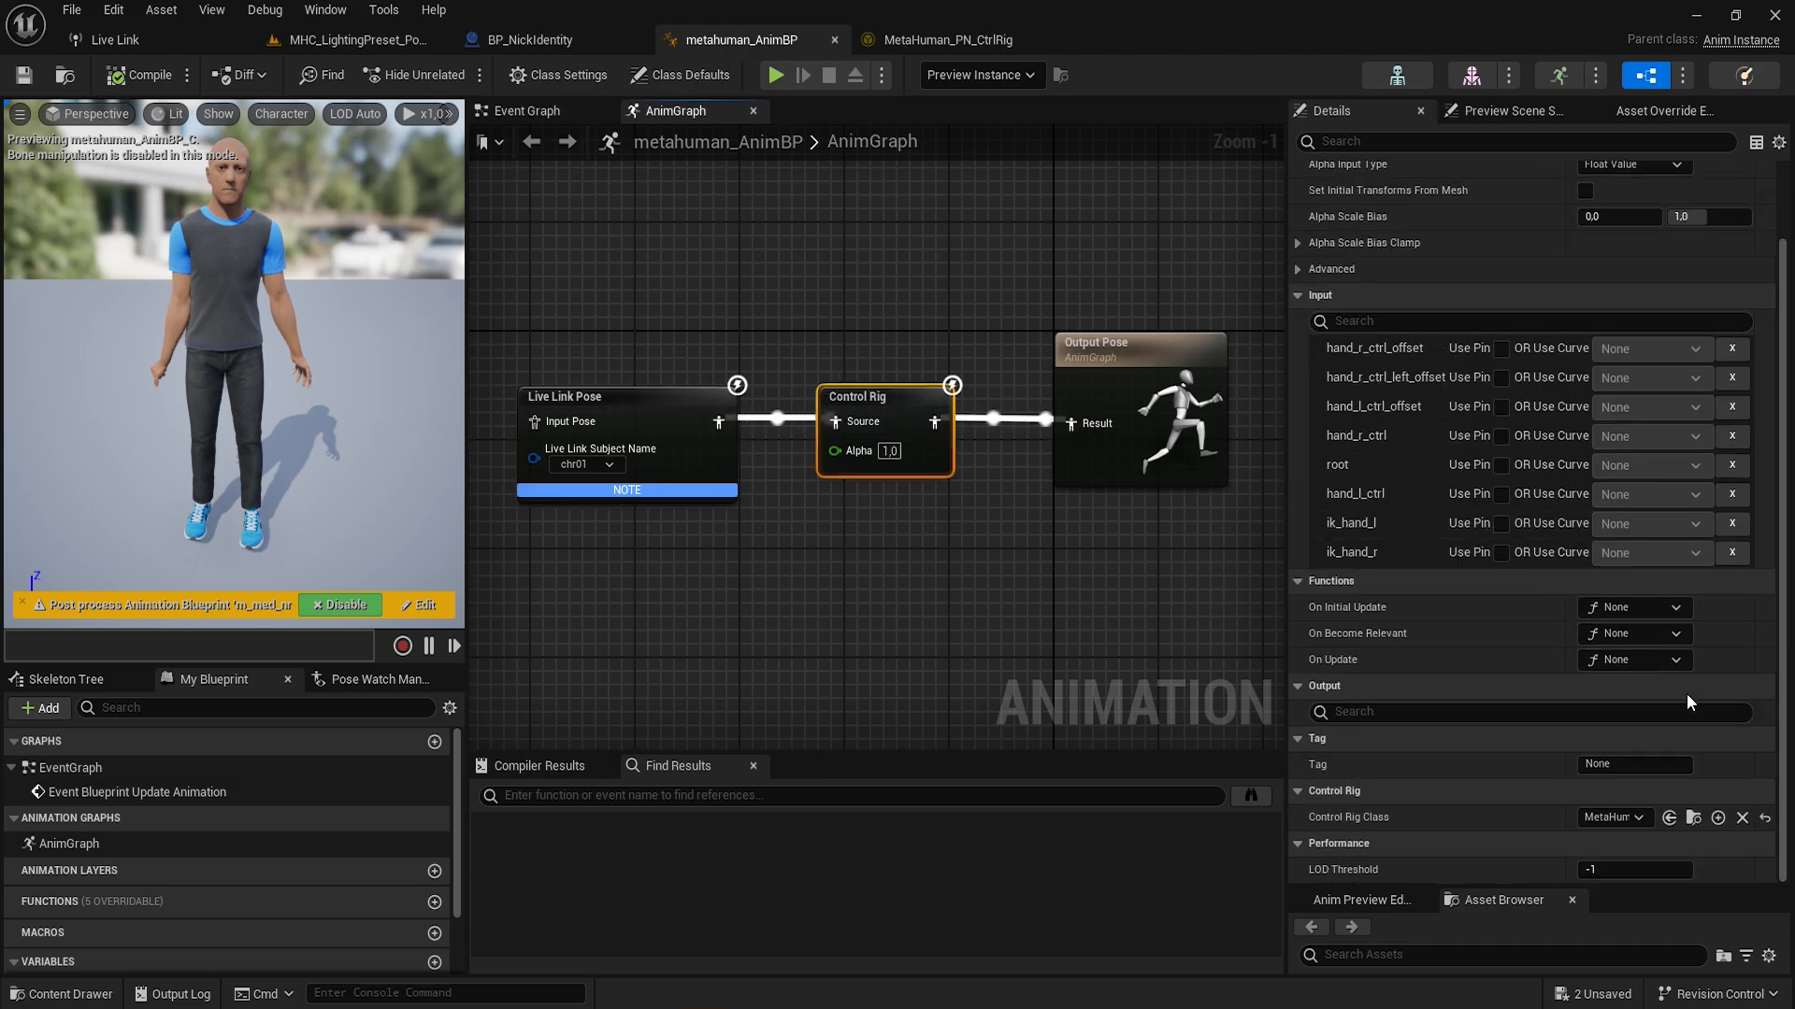
{"action": "left_click", "coordinate": [945, 40]}
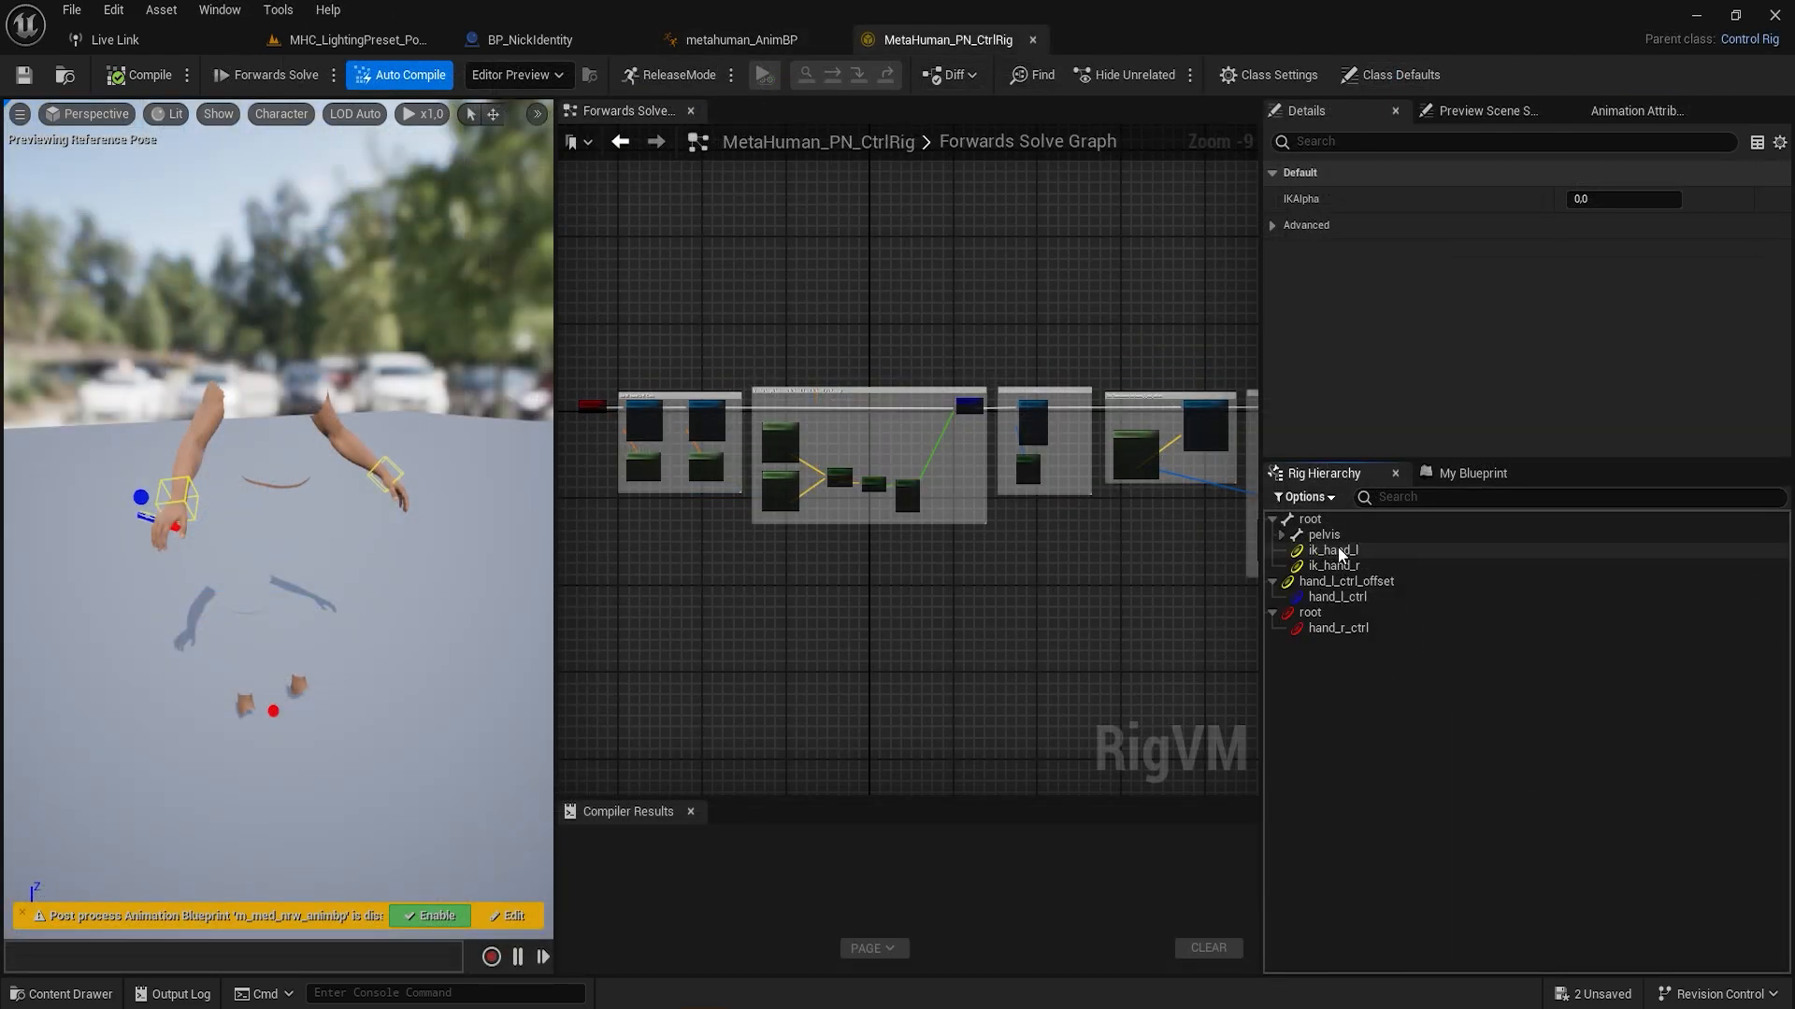
Step: Select ik_hand_r and inspect the Set Transform node copying hand bone transforms to IK controls
{"action": "left_click", "coordinate": [1331, 565]}
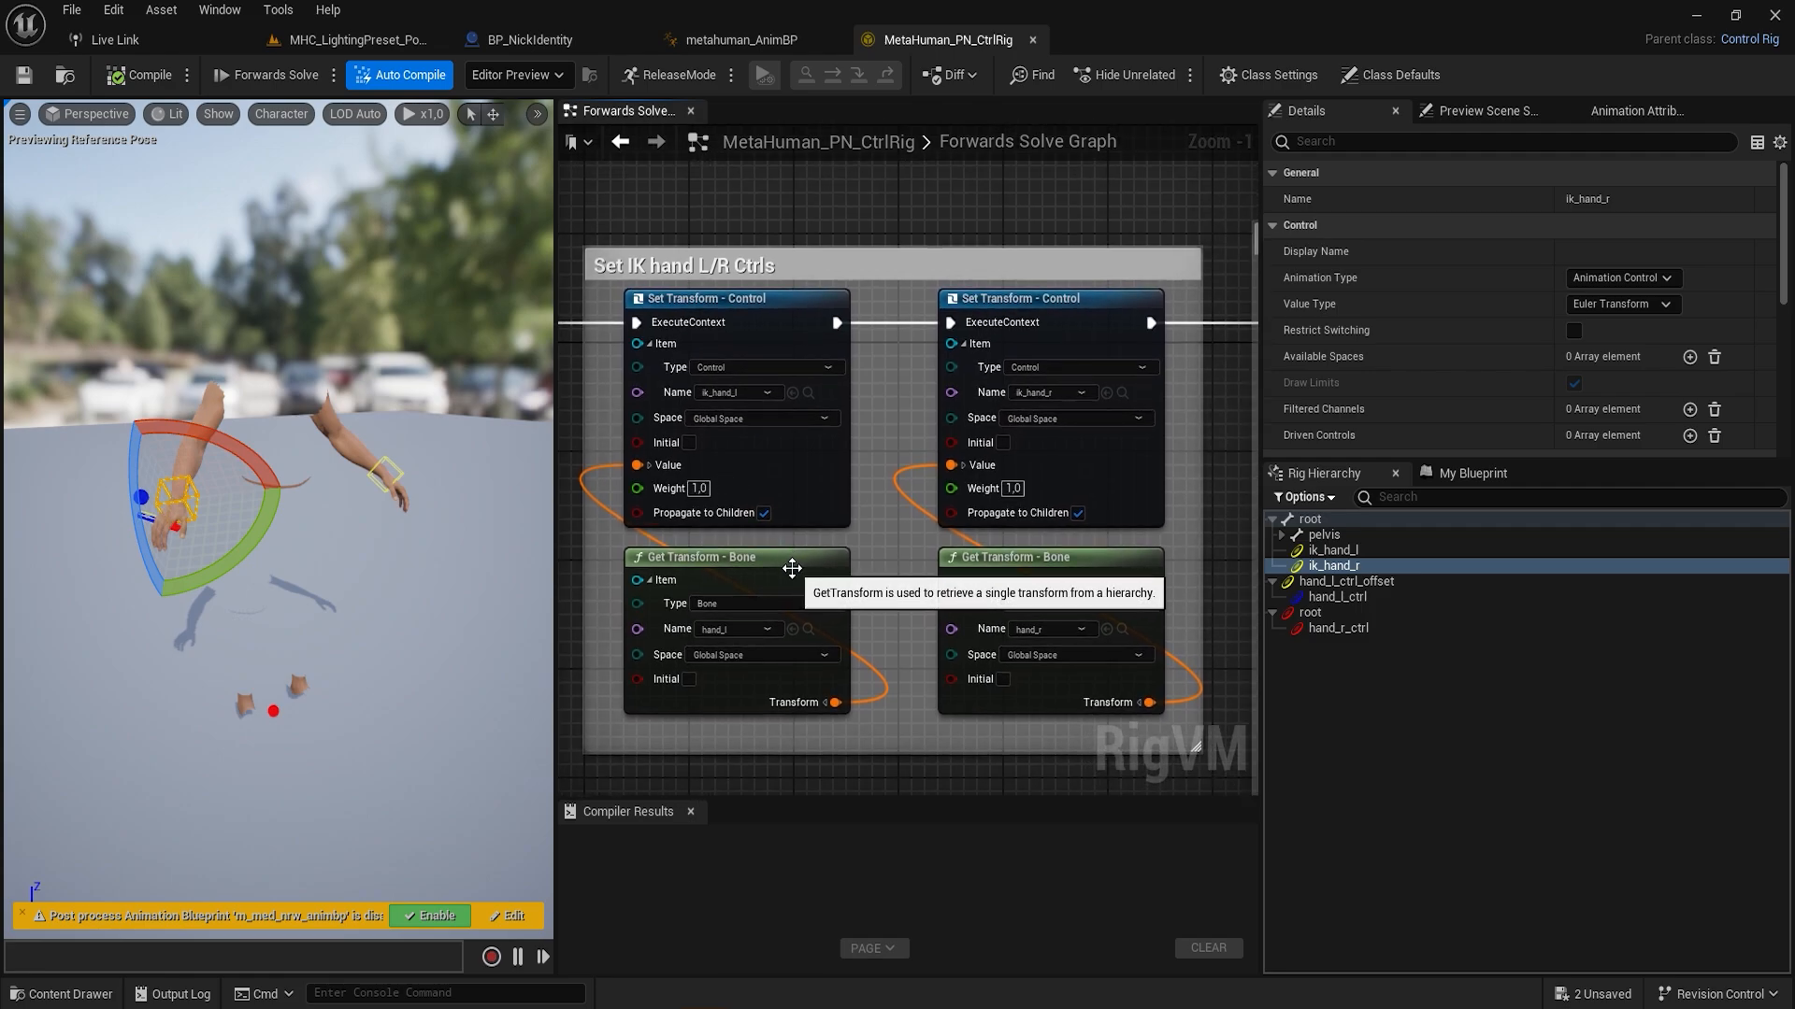
{"action": "left_click", "coordinate": [1048, 557]}
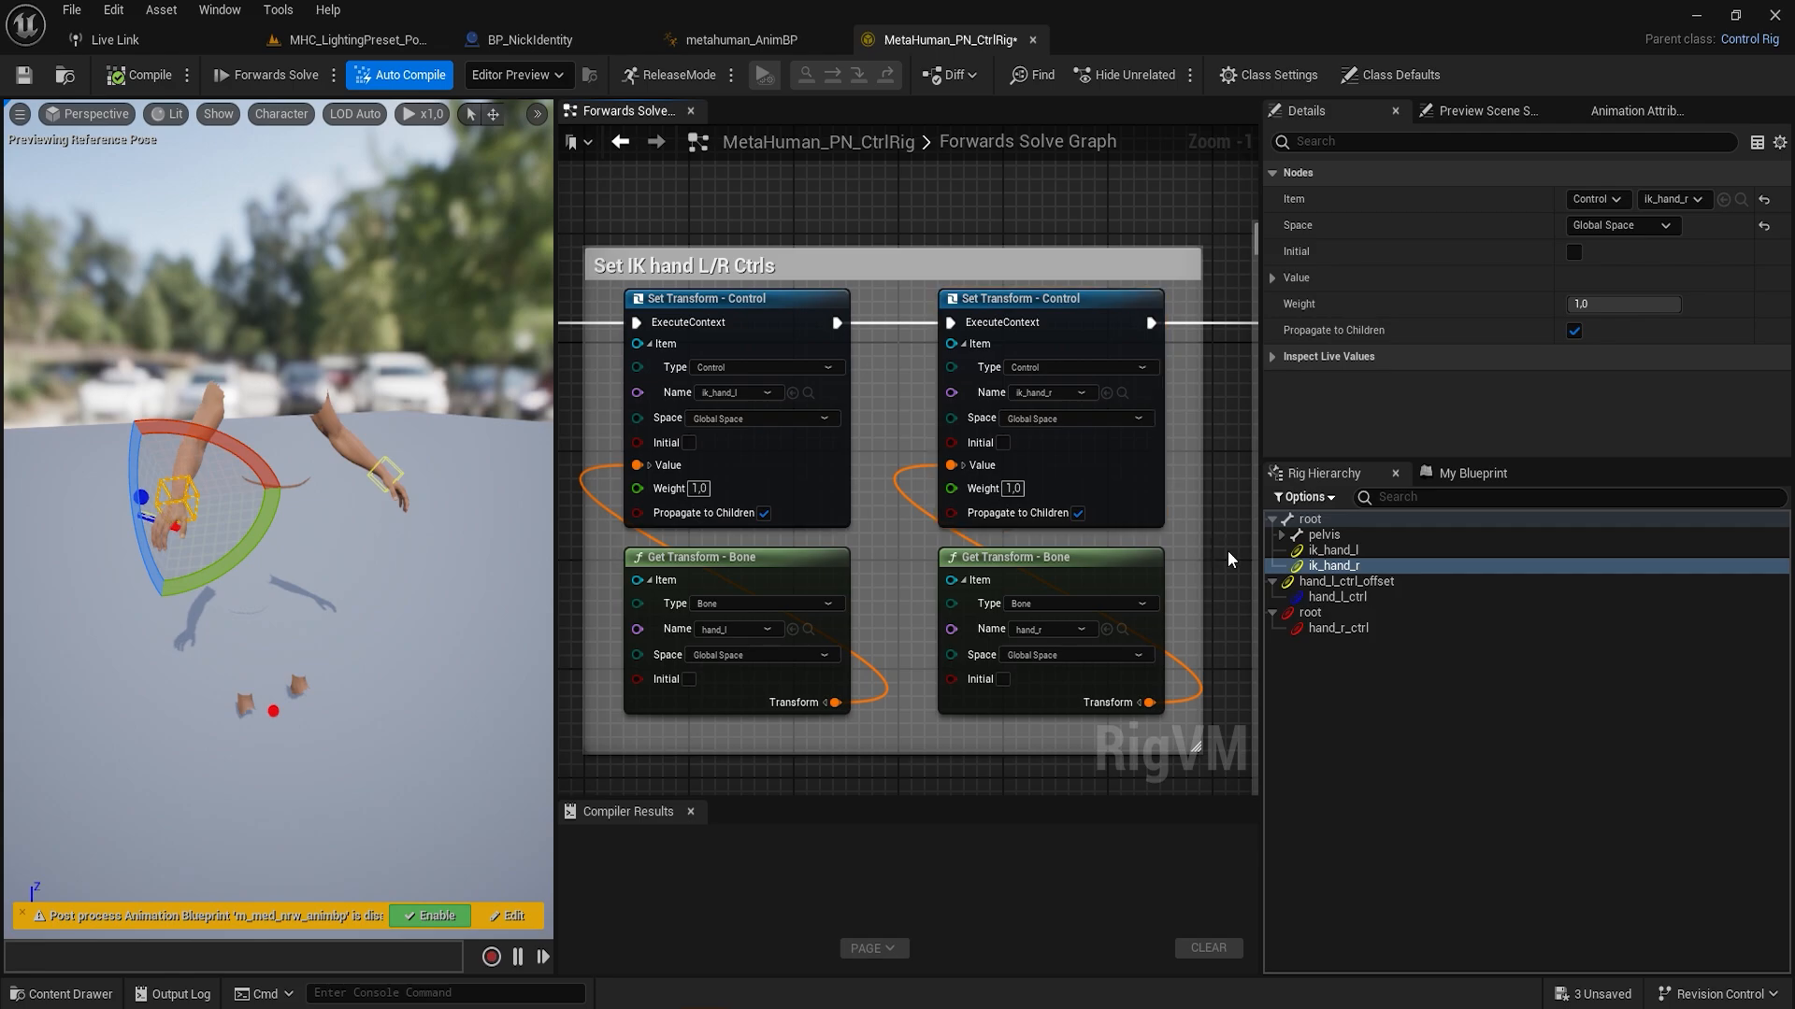
{"action": "mouse_move", "coordinate": [888, 248]}
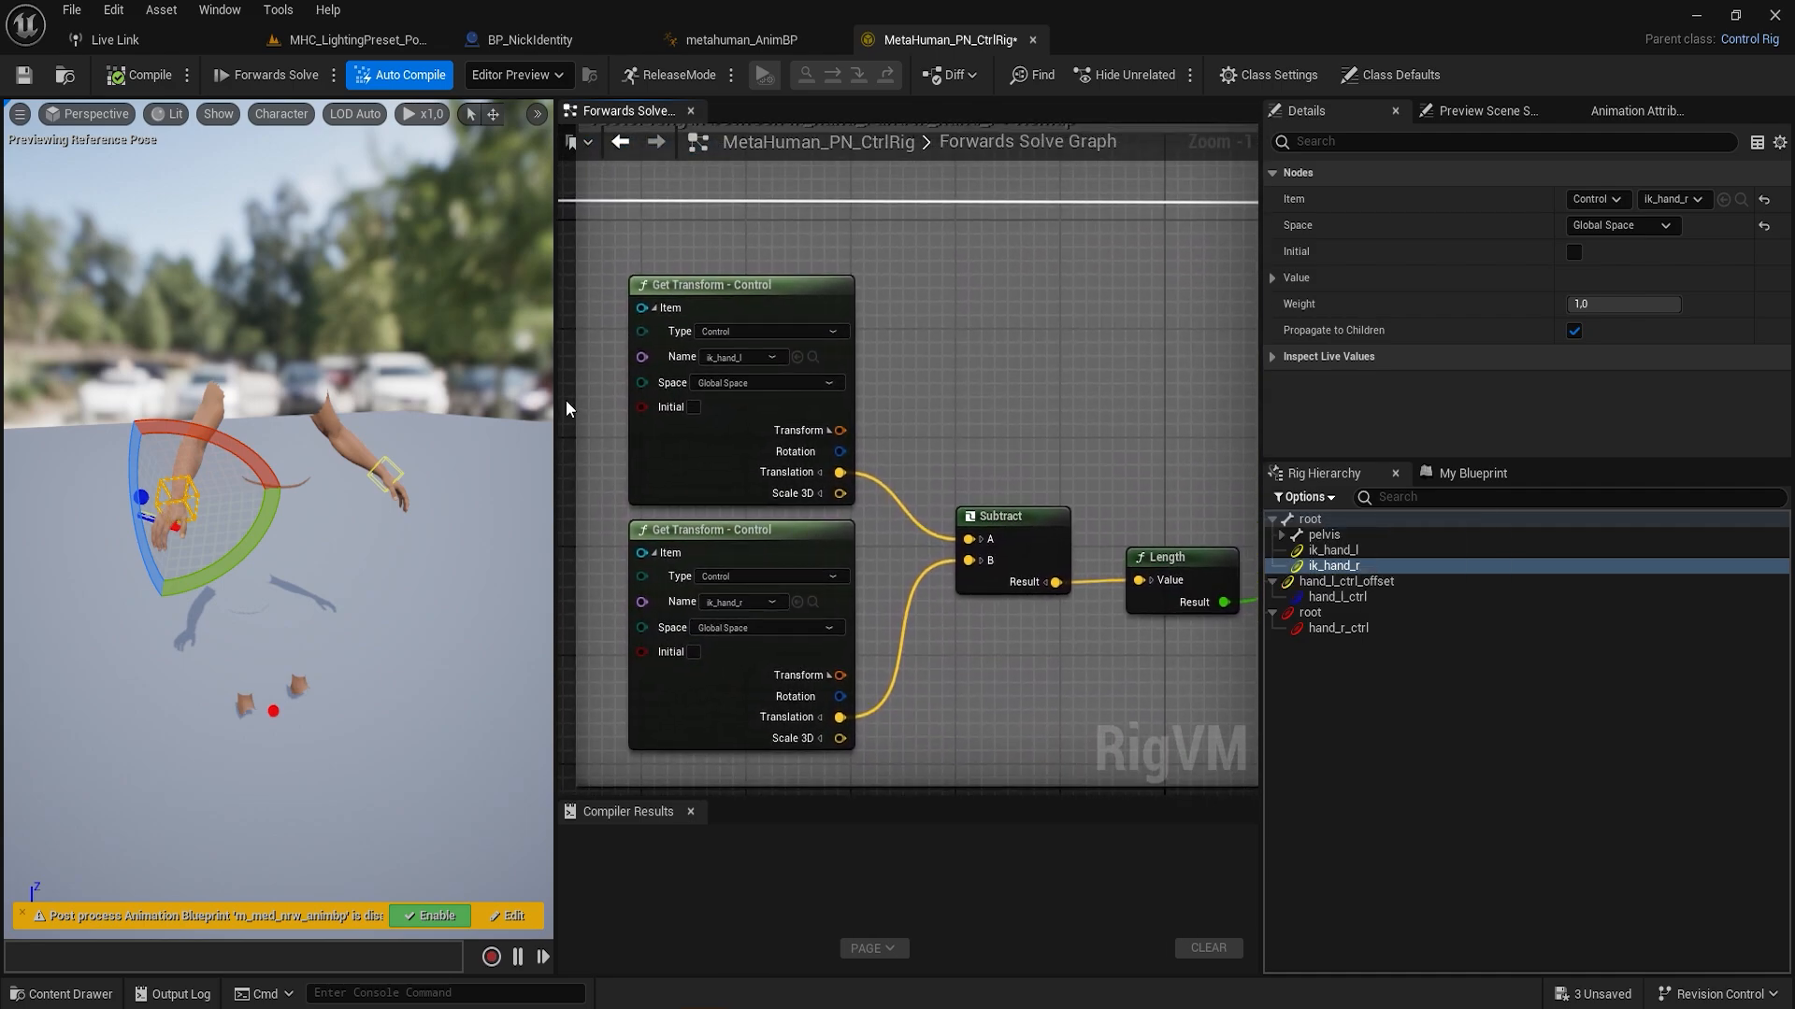
Step: Inspect the Subtract node measuring IK hand distance, remapped from 15–25 to 1–0
{"action": "left_click", "coordinate": [740, 284]}
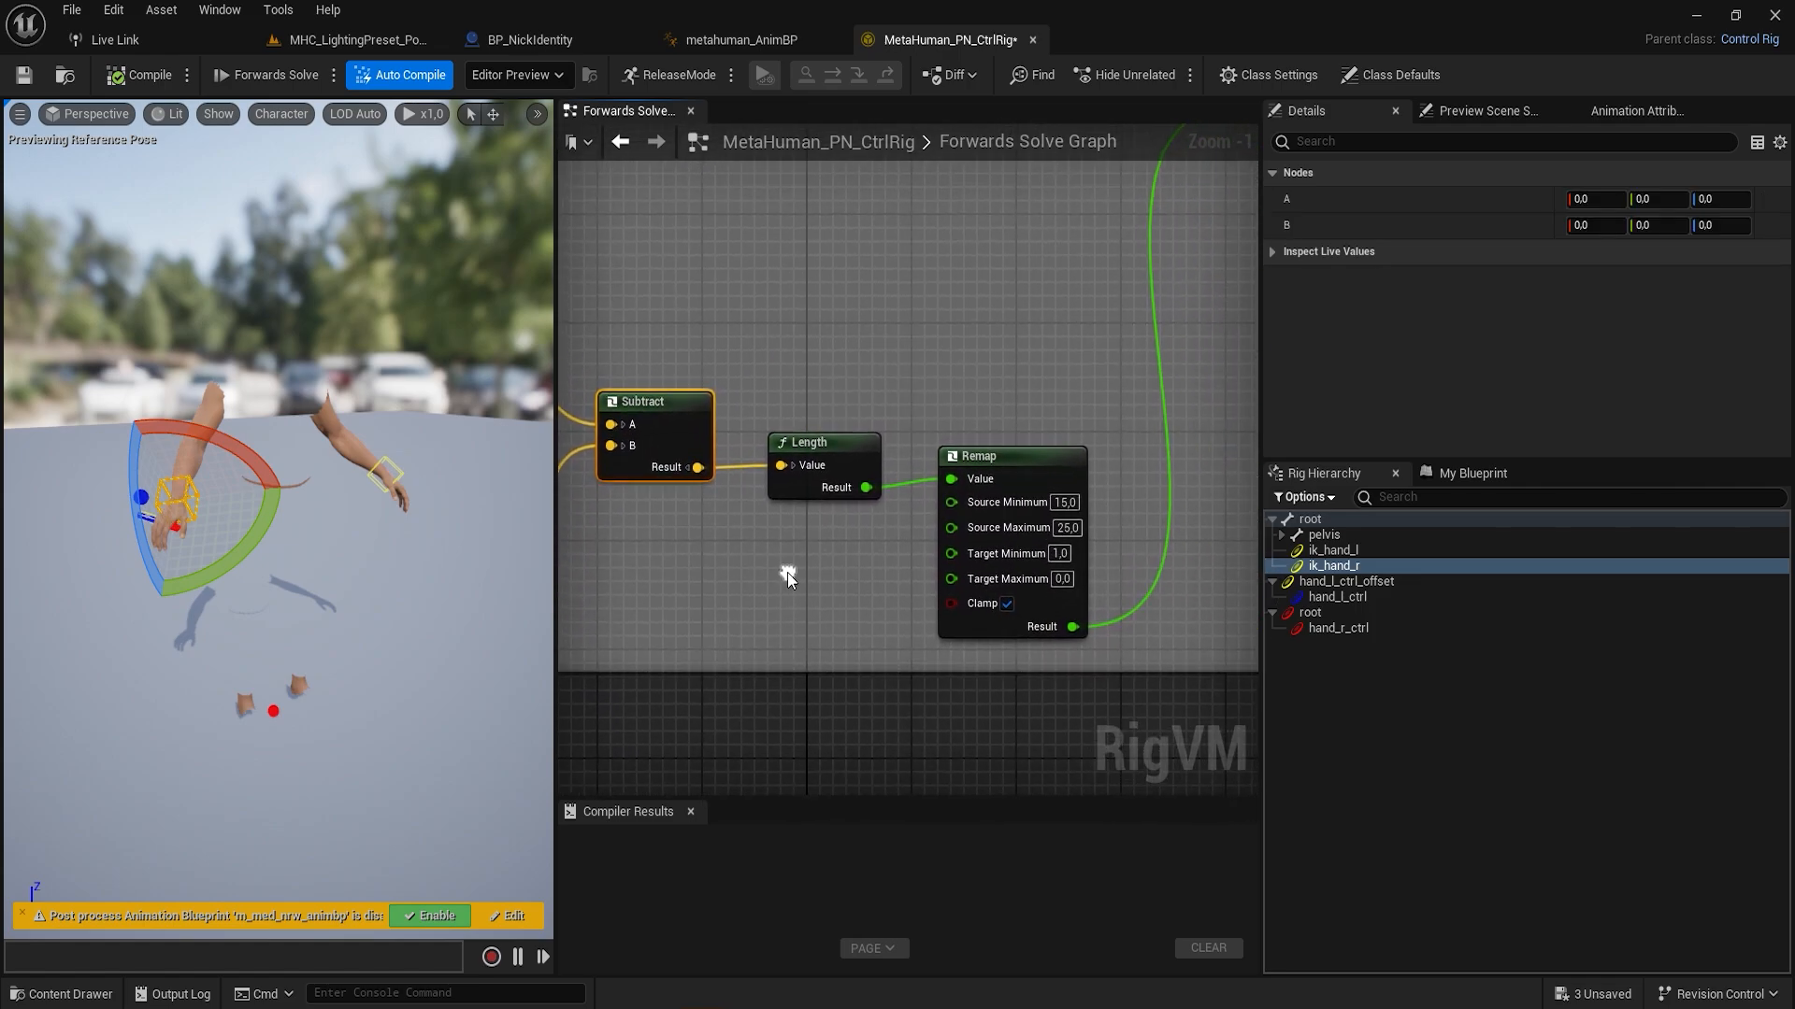
{"action": "left_click", "coordinate": [820, 443]}
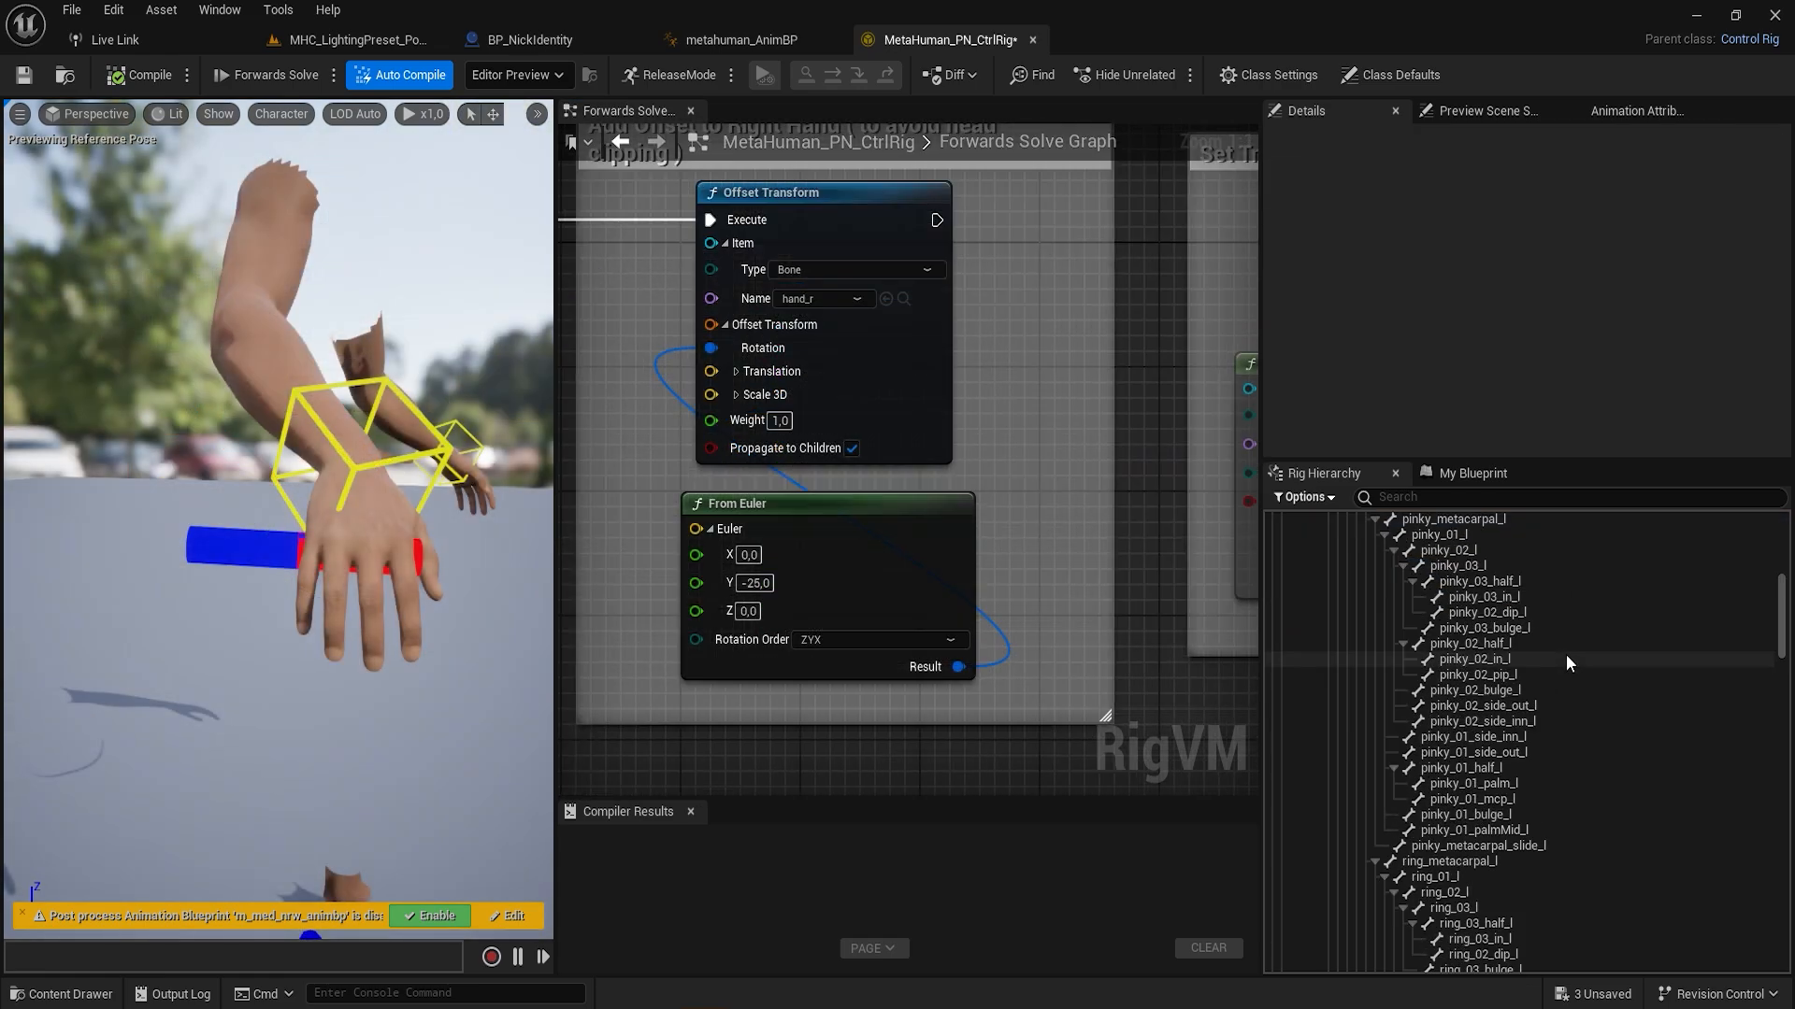
Step: View hand_r_ctrl_offset's offset transform (location −8, 2.5; rotation −10, 5) and the Add Offset group
{"action": "scroll", "scroll_direction": "down", "scroll_amount": 3}
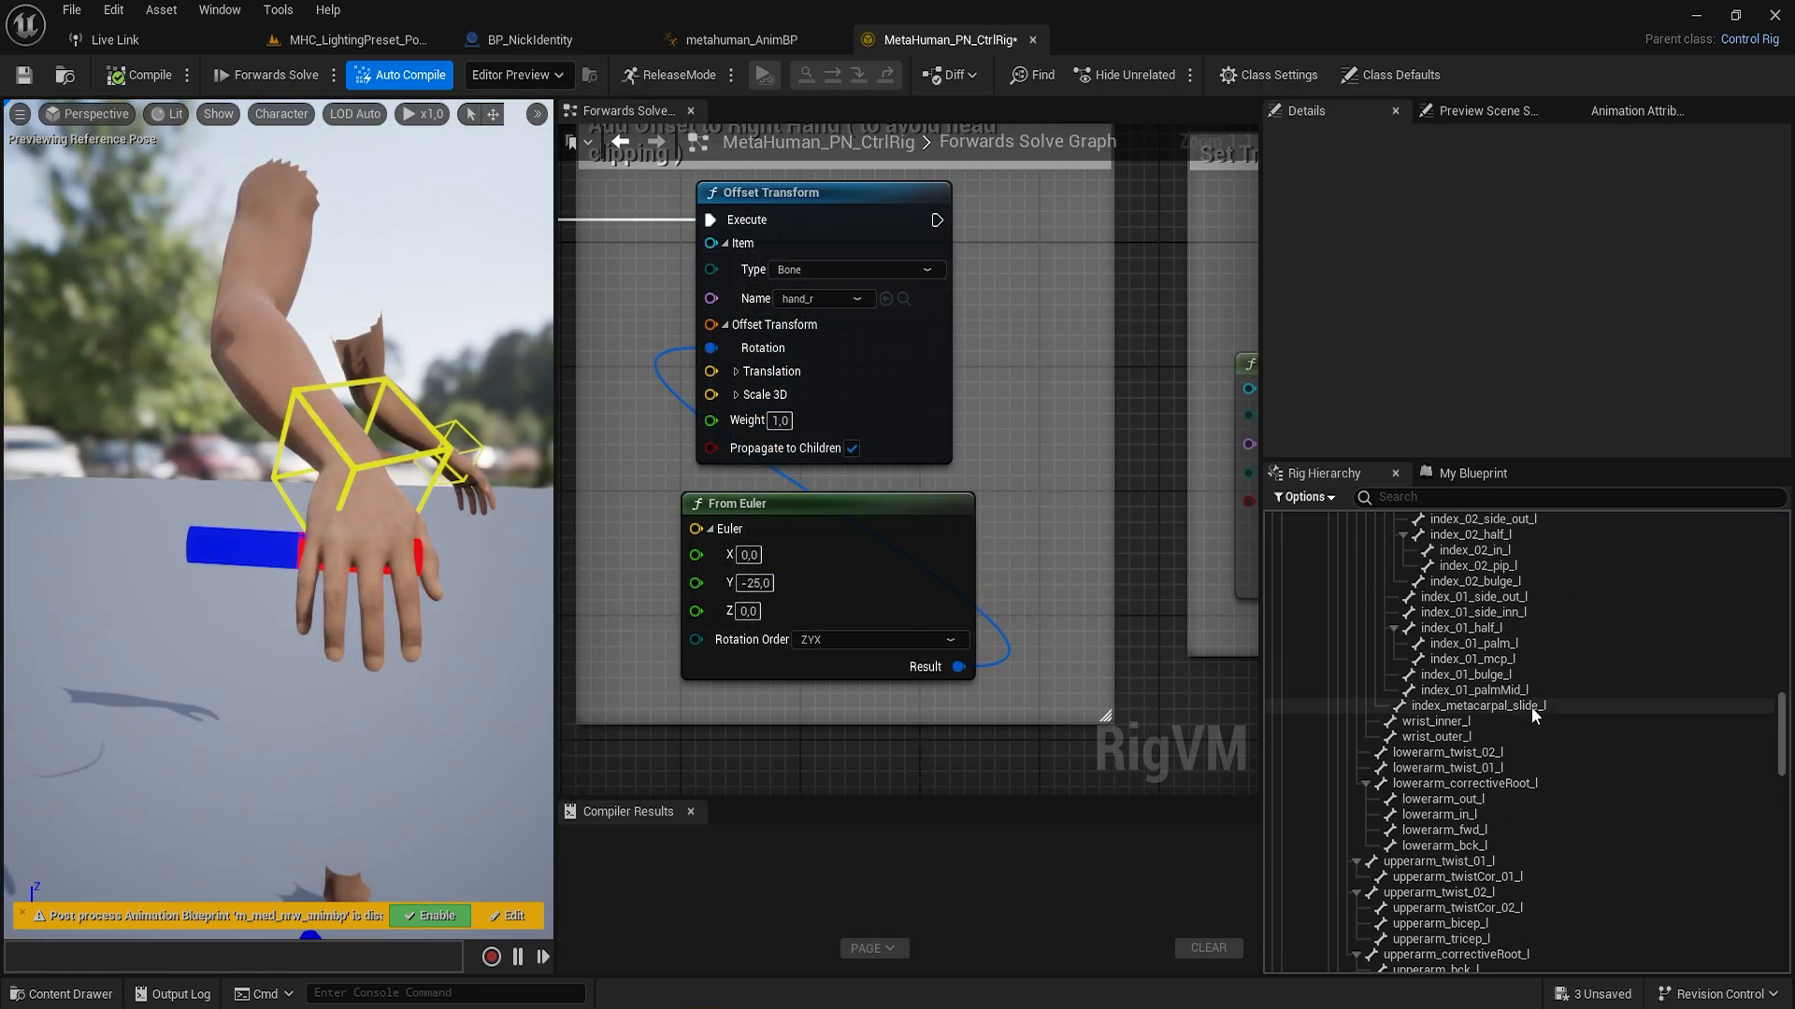
{"action": "left_click", "coordinate": [1450, 674]}
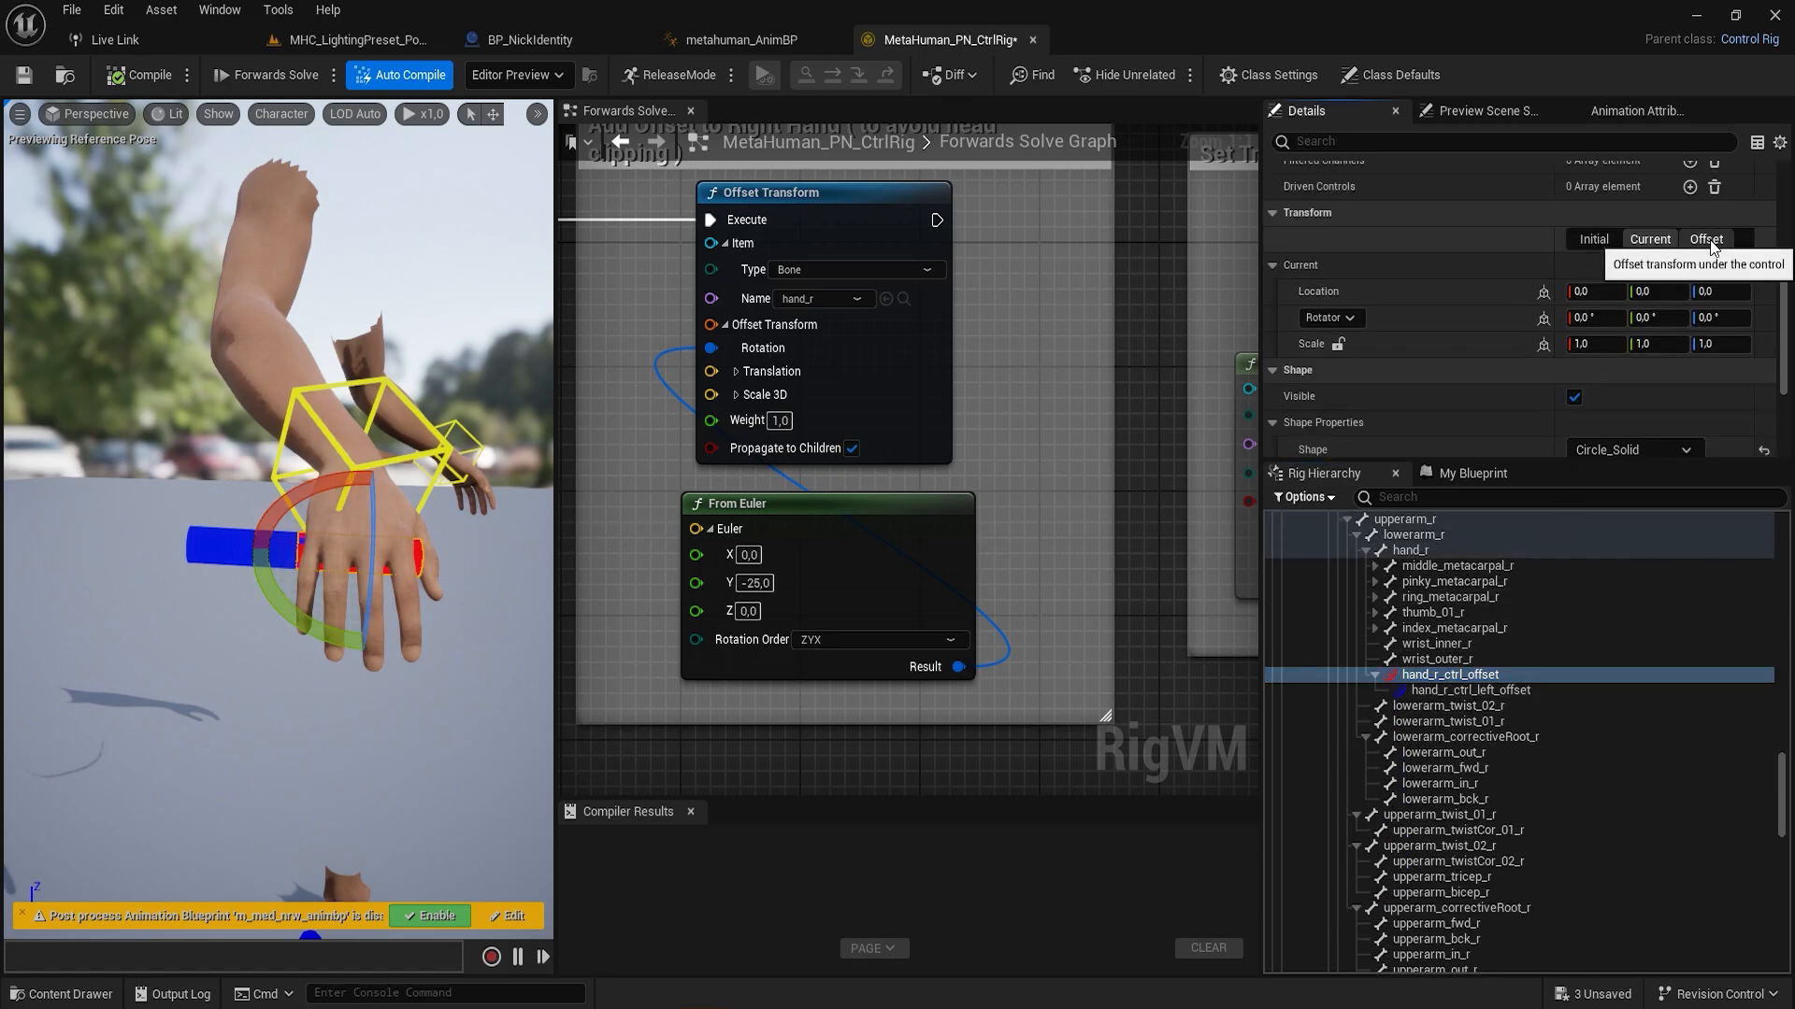
{"action": "left_click", "coordinate": [1704, 240]}
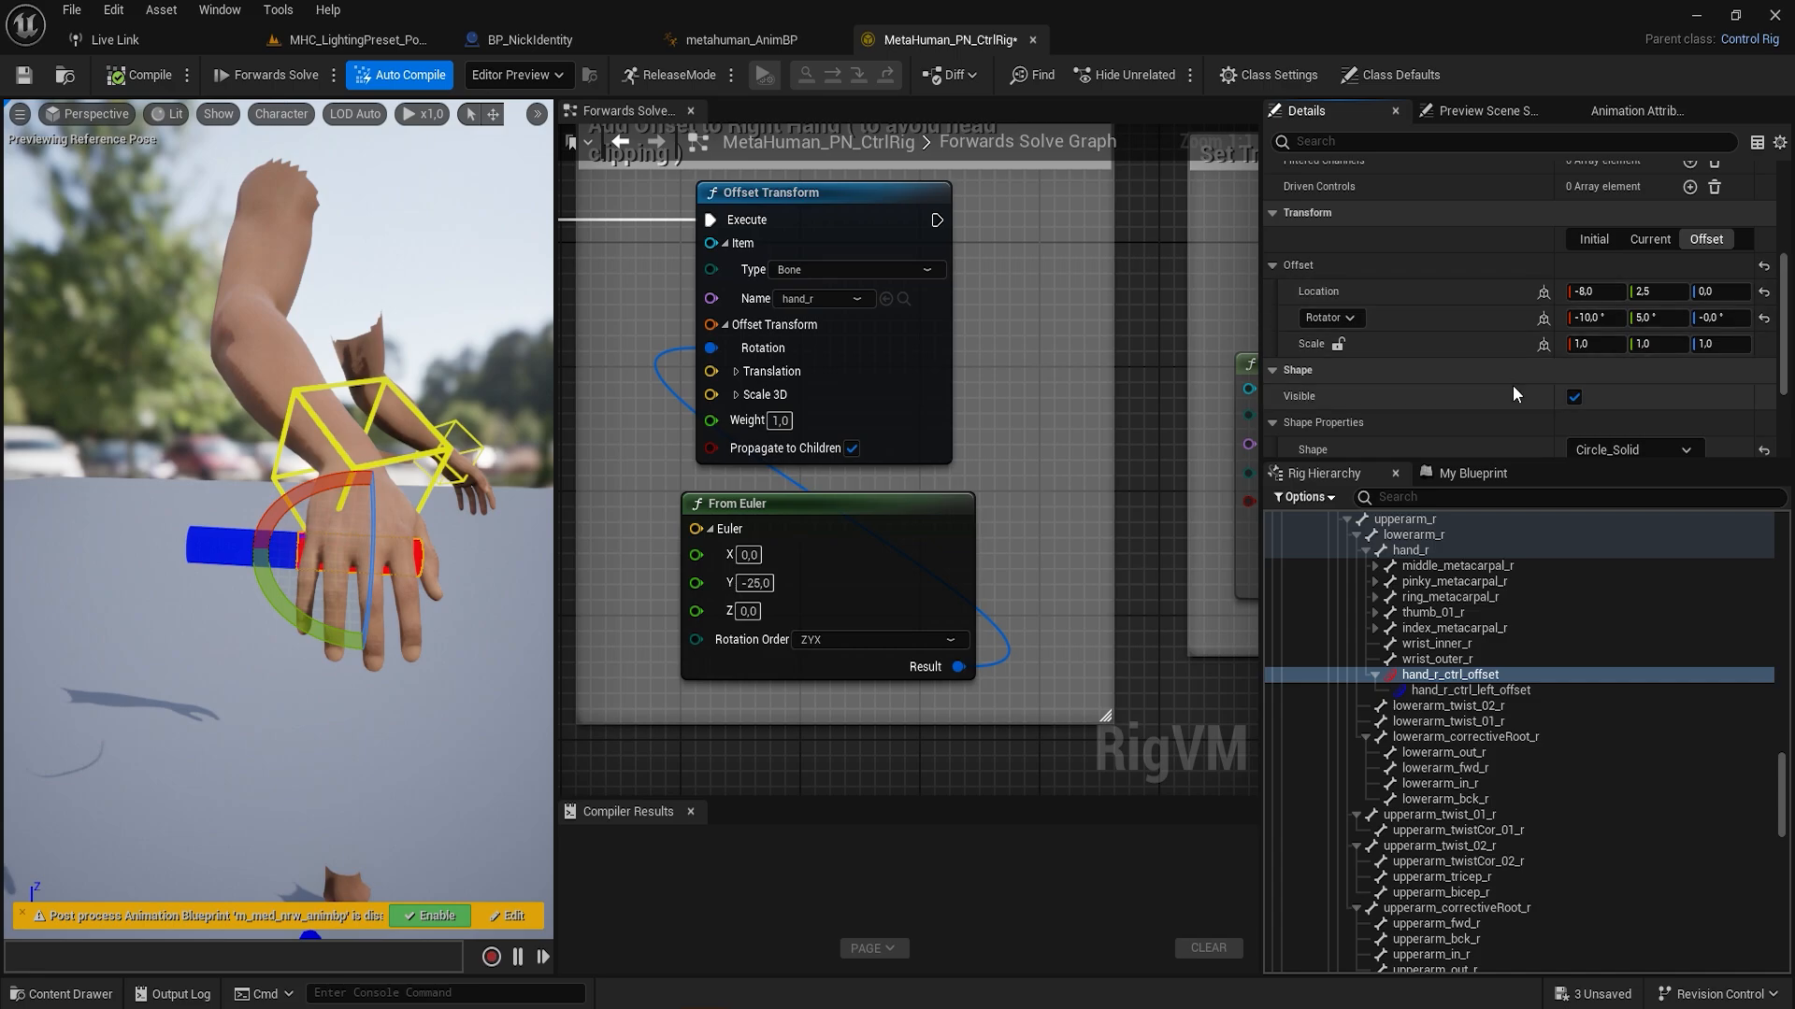
{"action": "mouse_move", "coordinate": [1528, 694]}
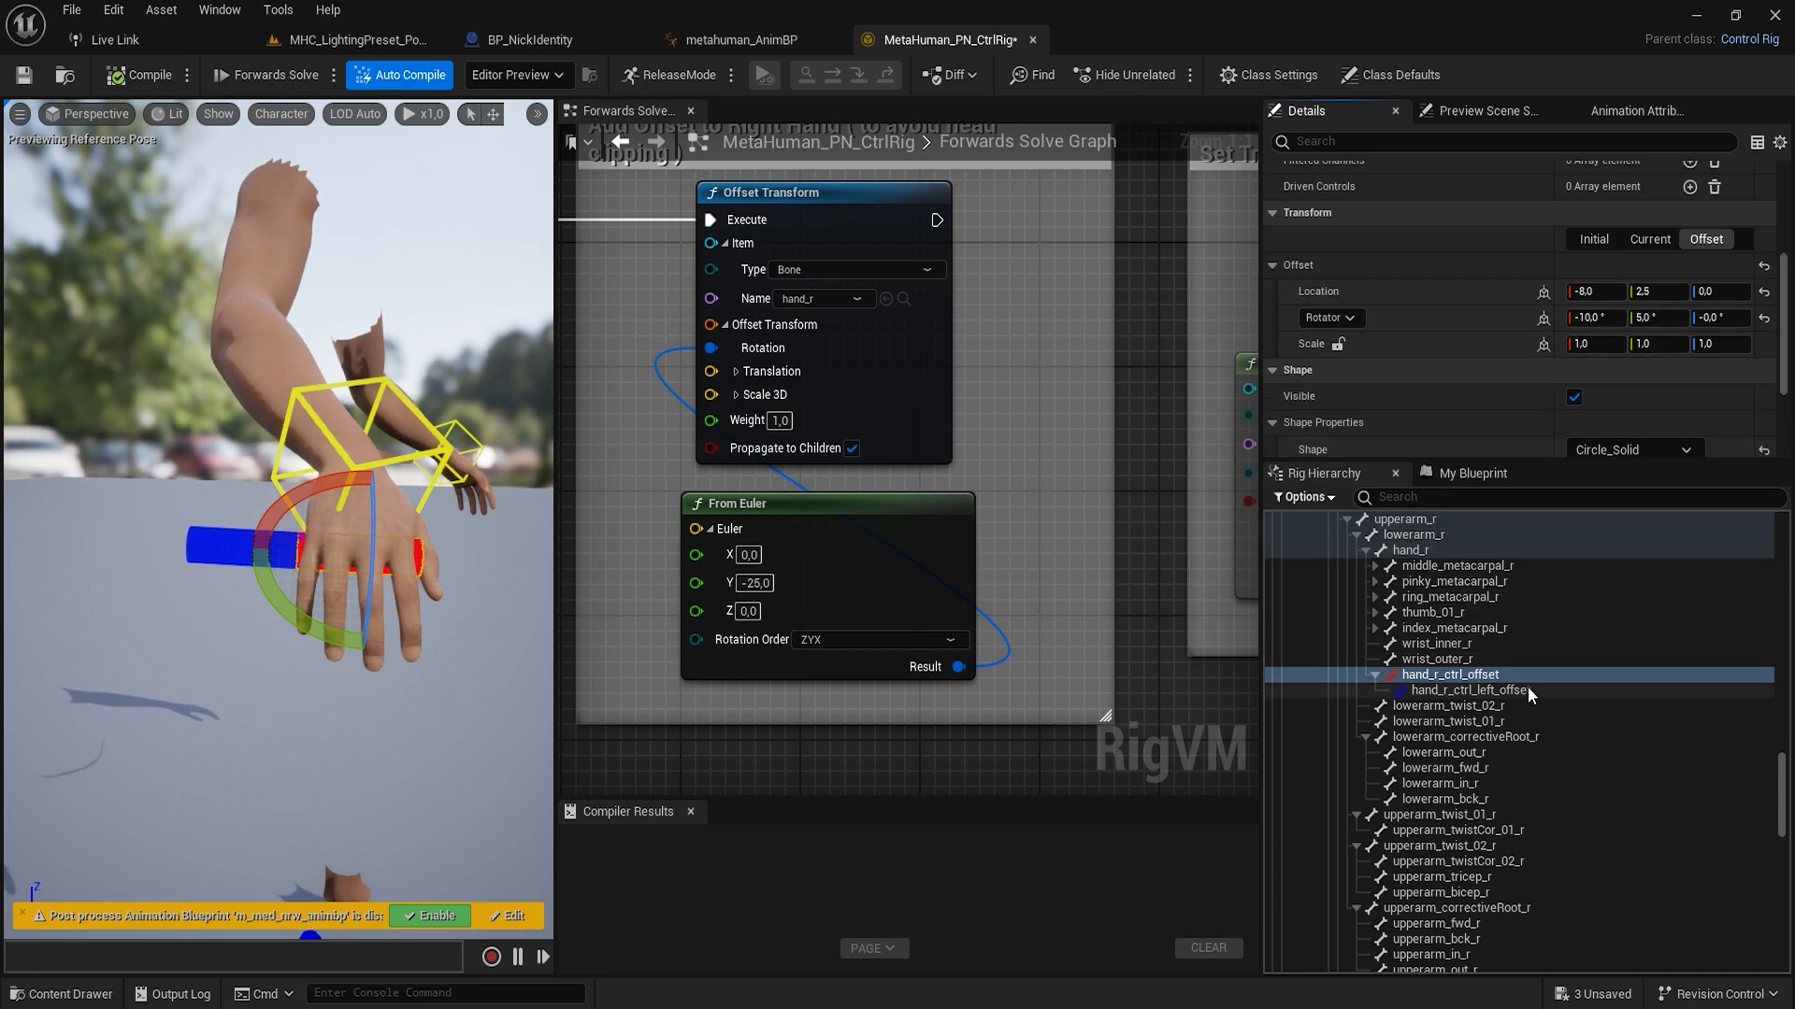
{"action": "left_click", "coordinate": [1469, 689]}
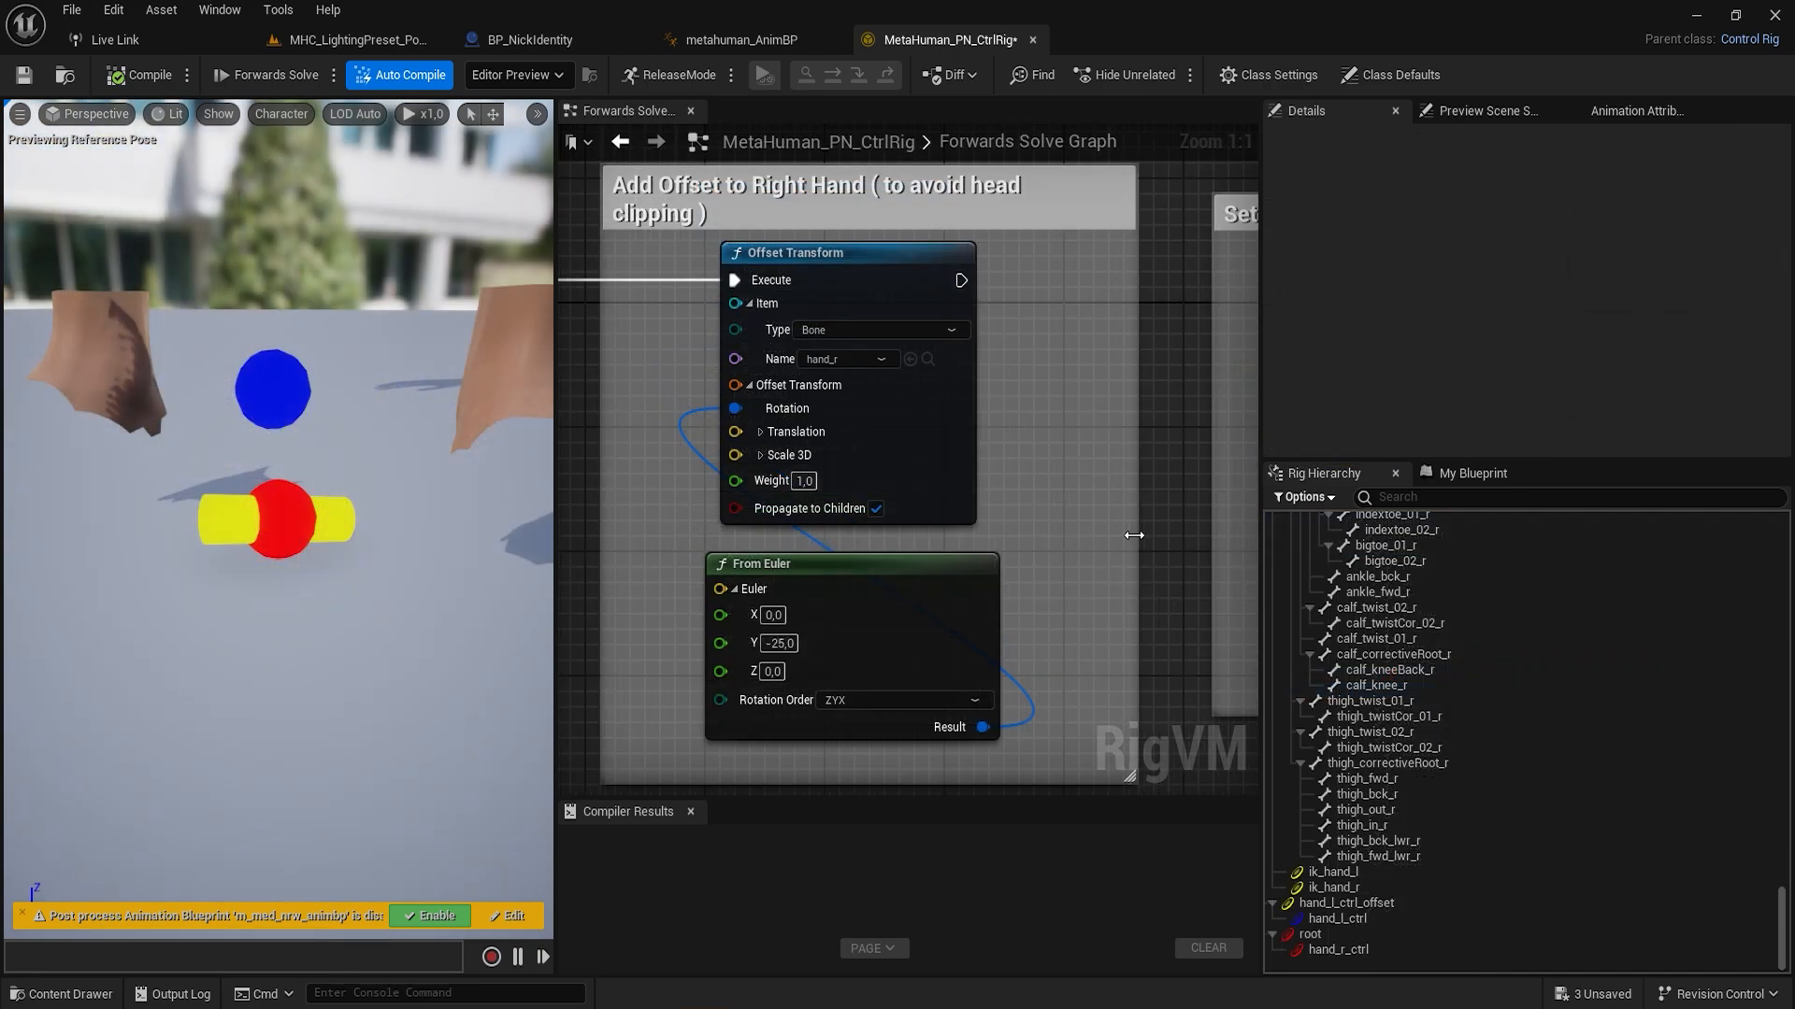
Step: Check hand_l_ctrl_offset's all-zero offset values, then select hand_l_ctrl
{"action": "left_click", "coordinate": [1346, 903]}
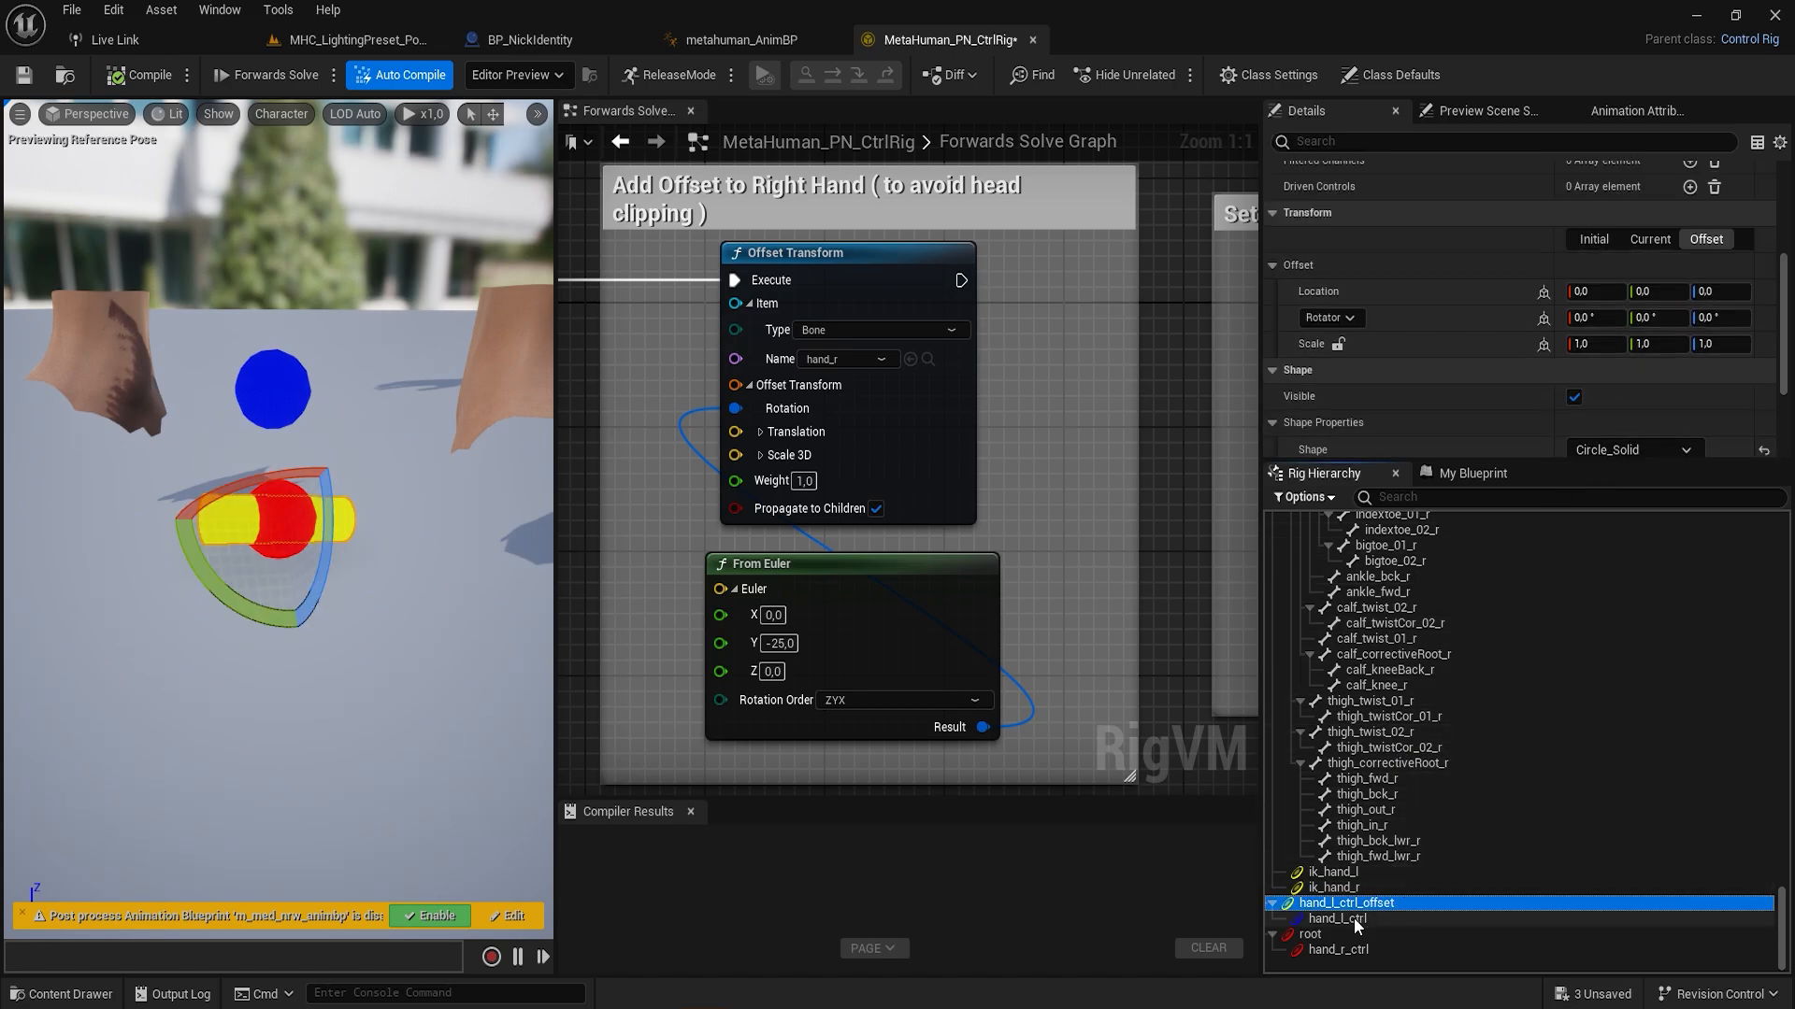
{"action": "left_click", "coordinate": [1337, 918]}
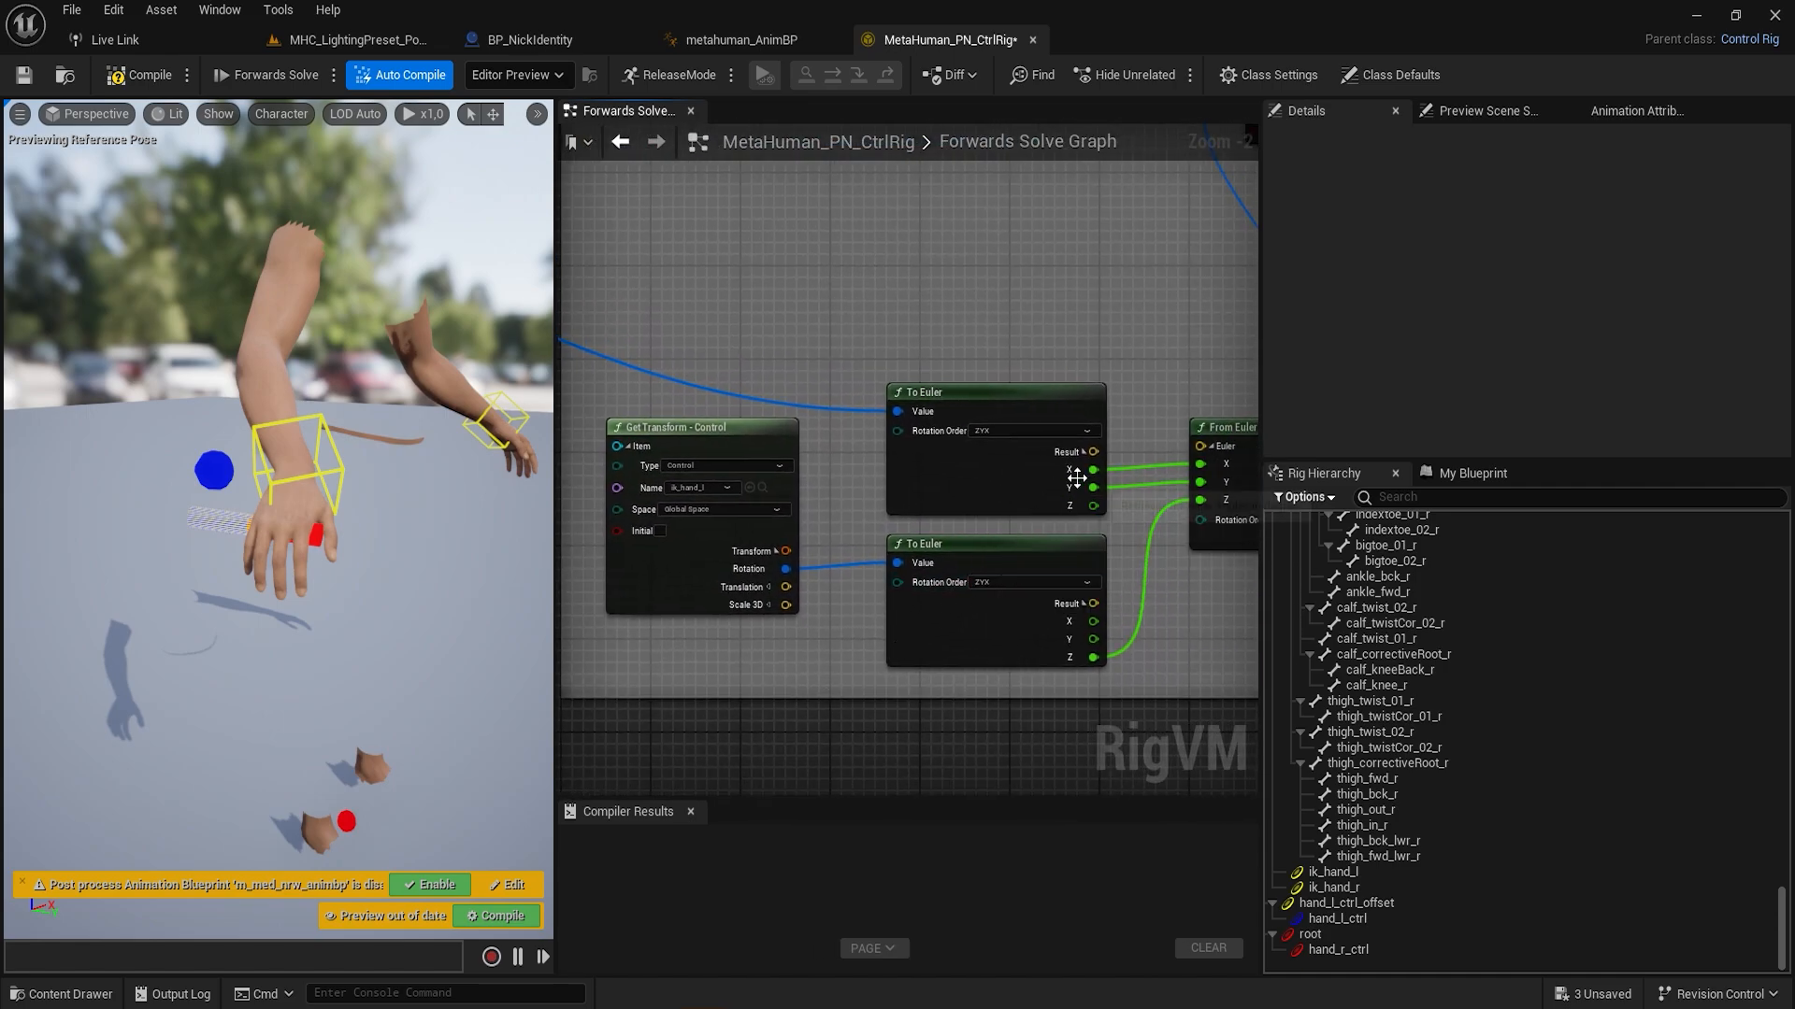
{"action": "mouse_move", "coordinate": [1065, 629]}
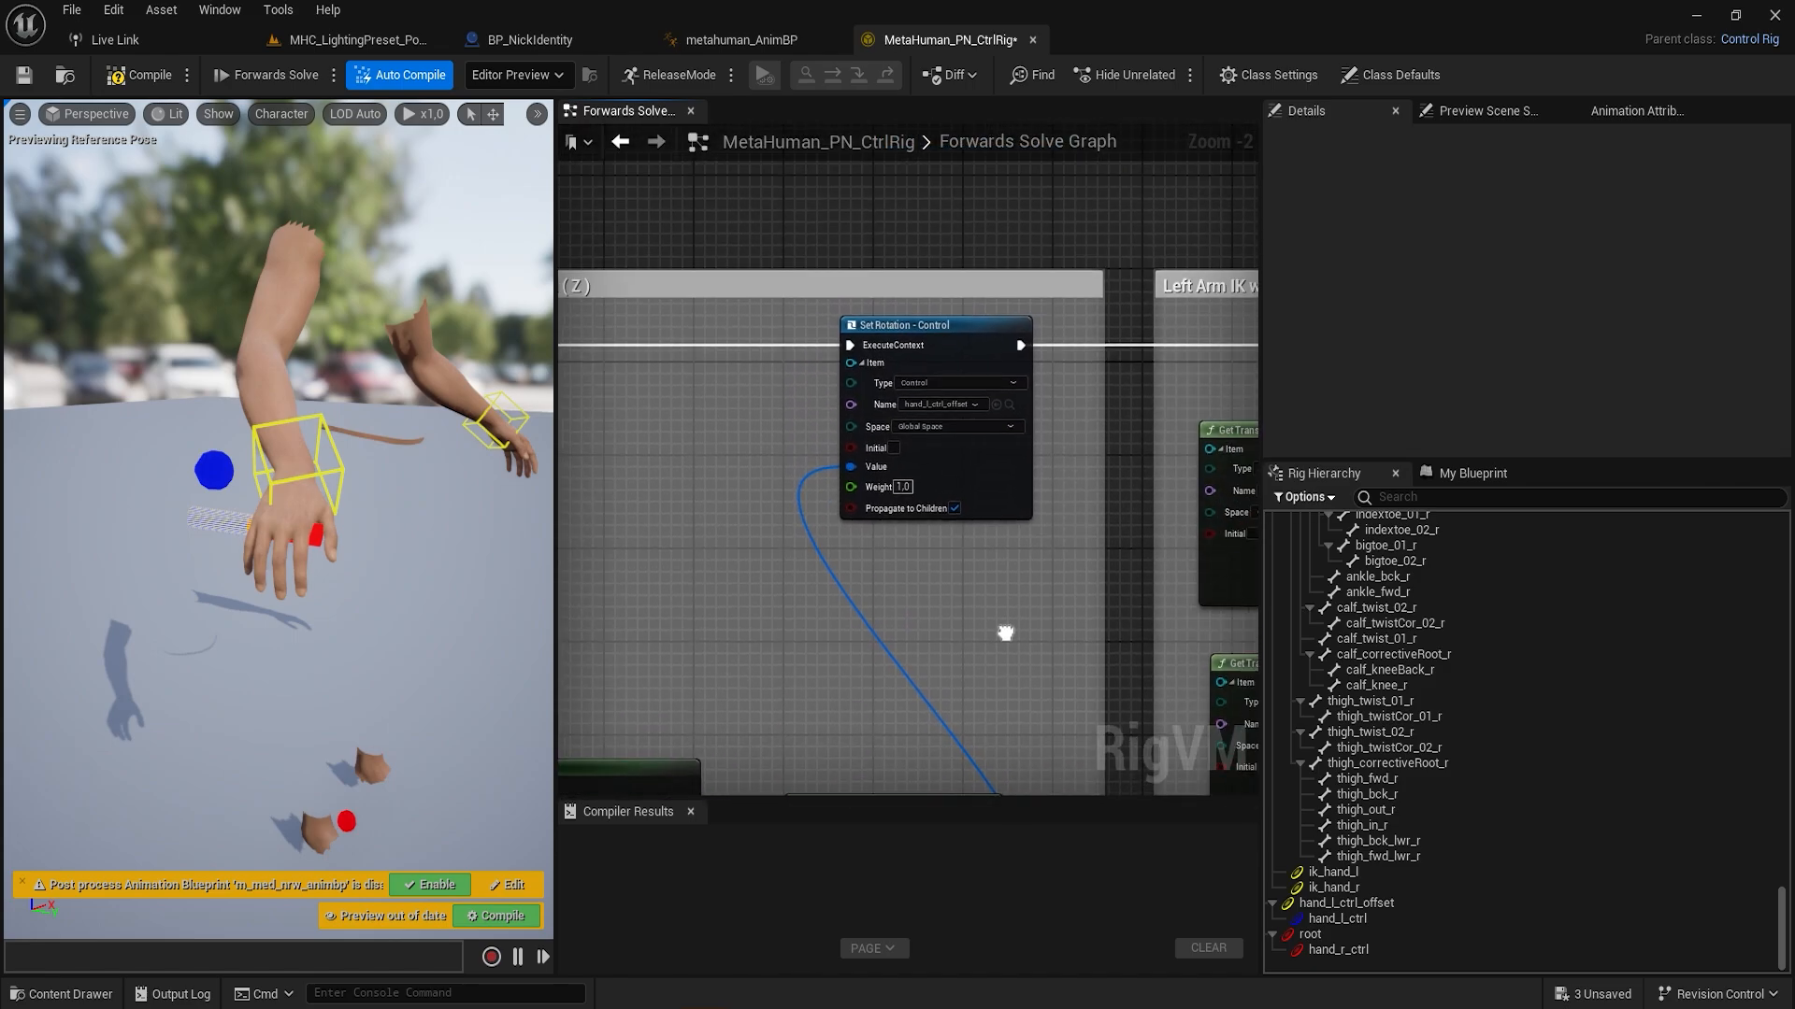
{"action": "mouse_move", "coordinate": [1006, 639]}
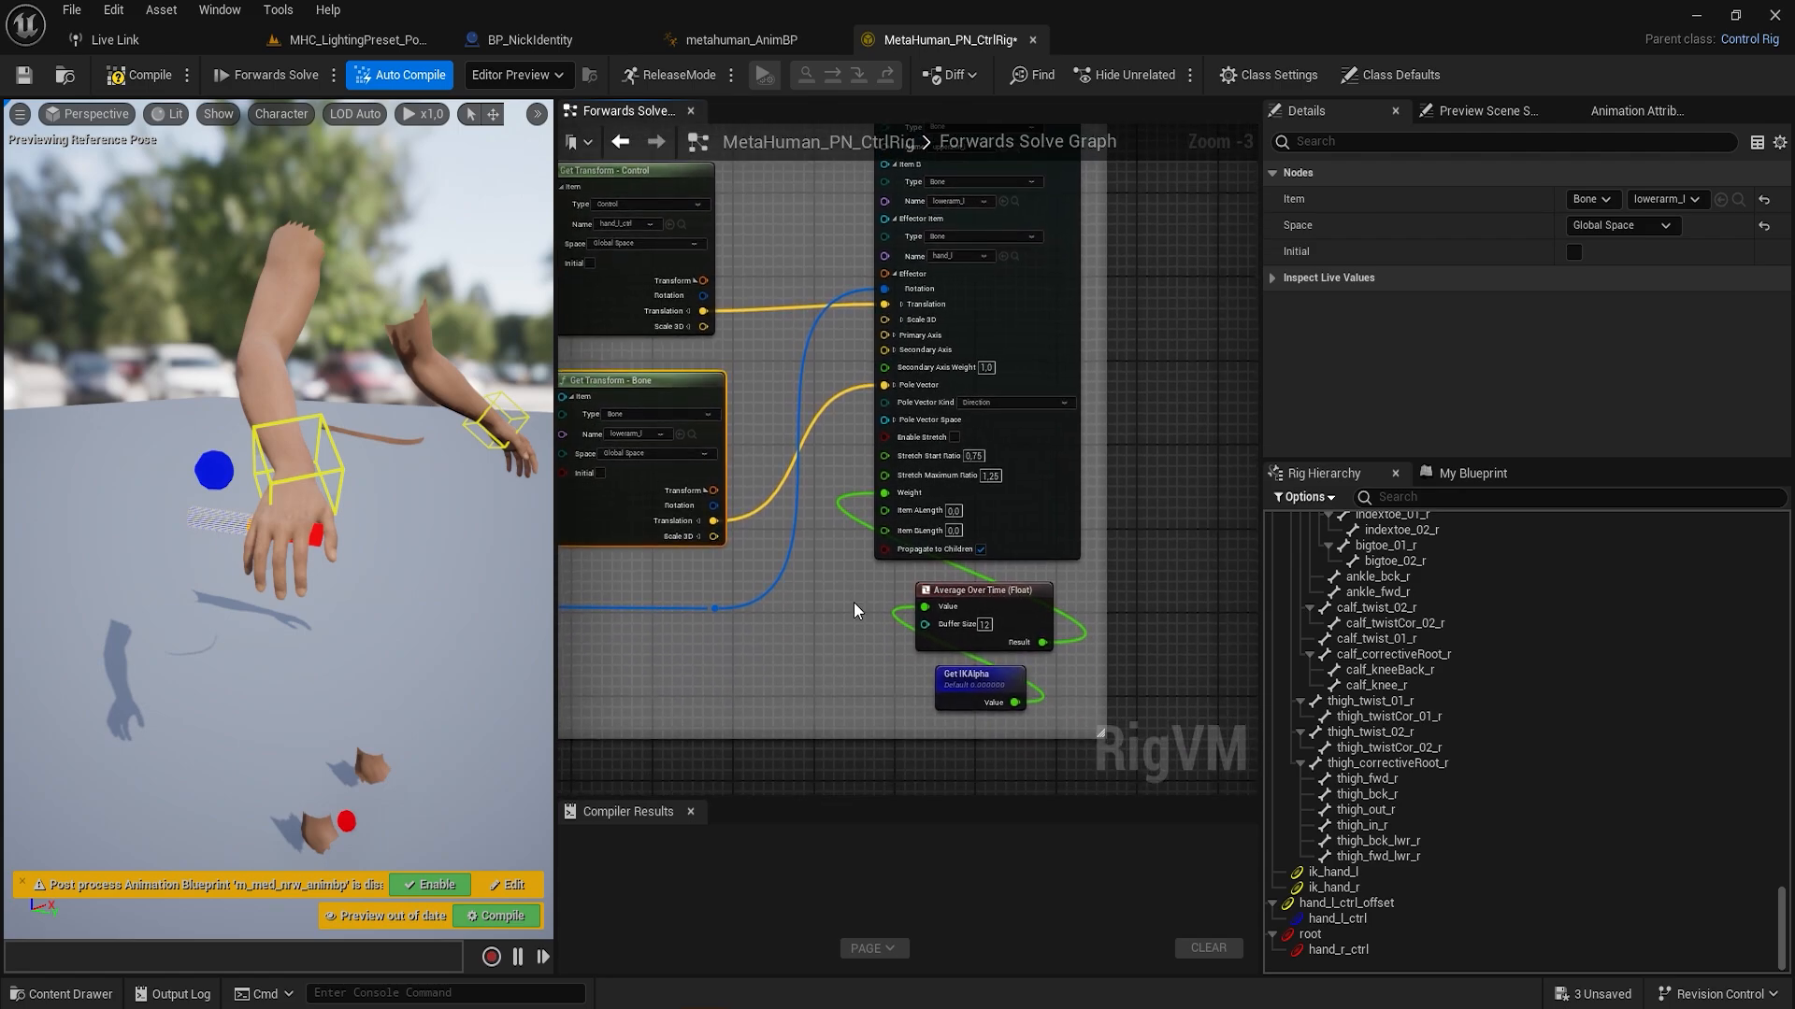
Step: Return to the BP_NickIdentity character blueprint
{"action": "left_click", "coordinate": [529, 39]}
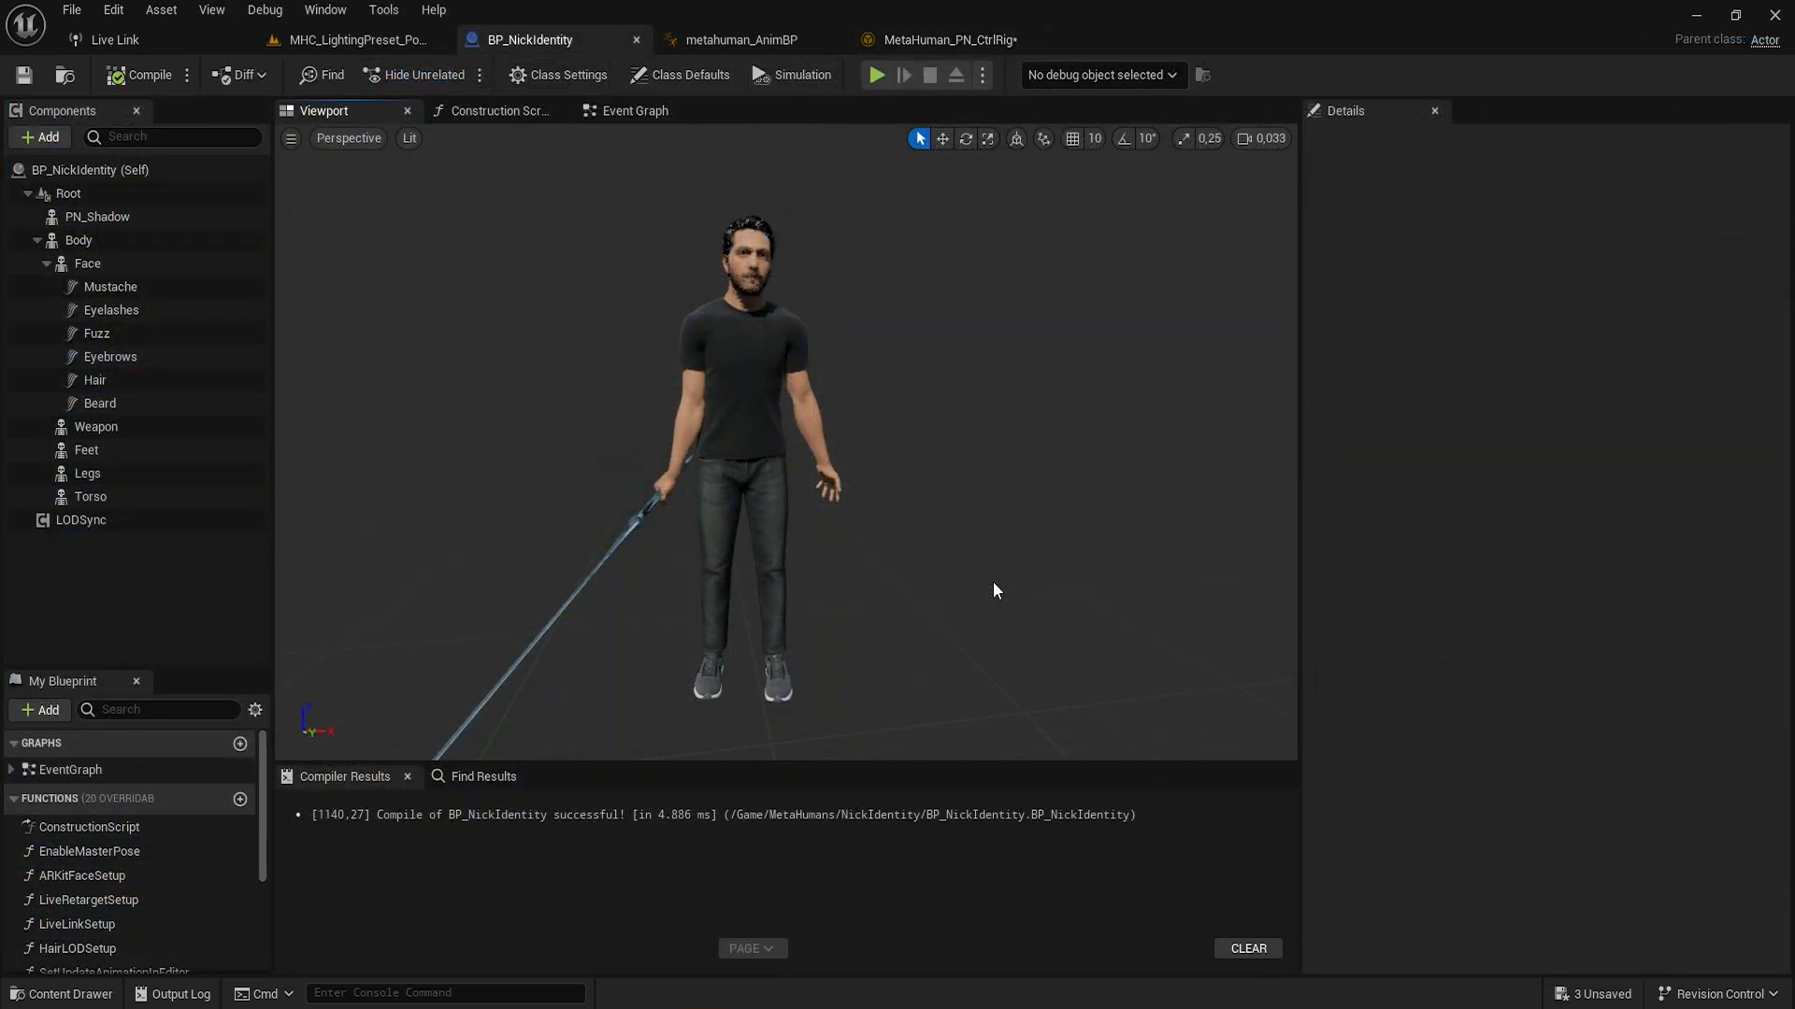
{"action": "mouse_move", "coordinate": [653, 560]}
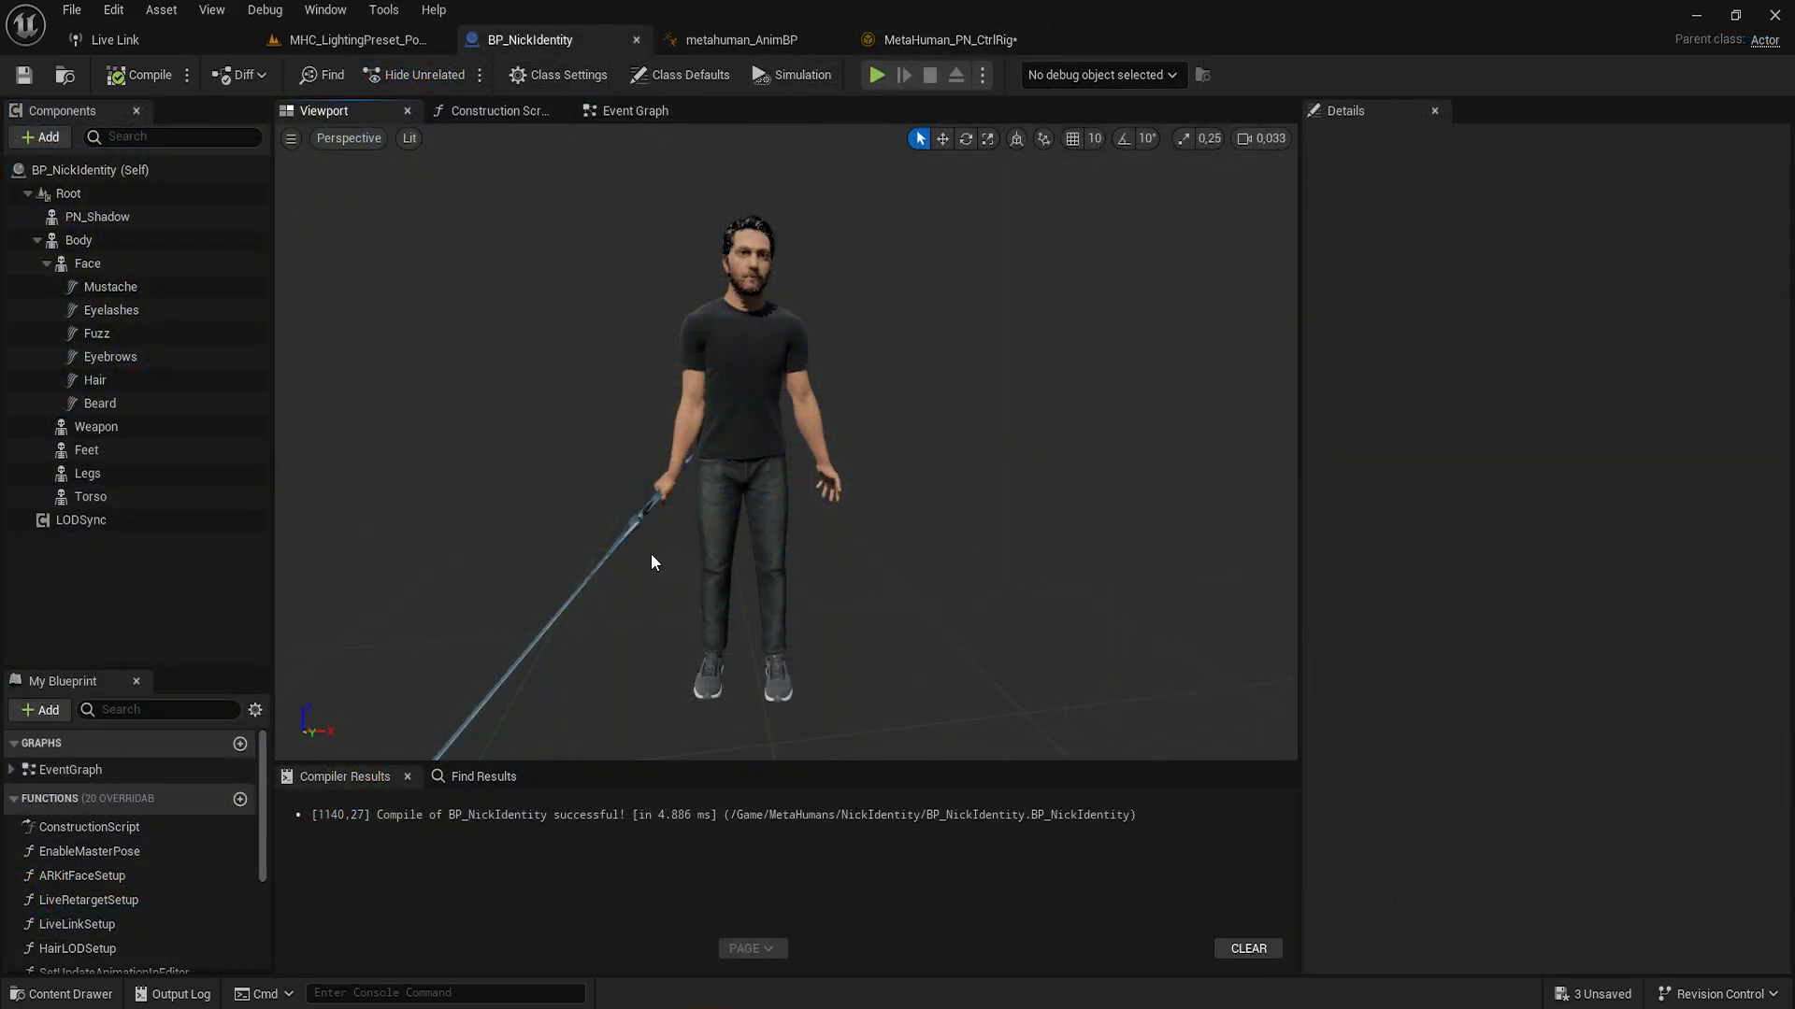
Step: Select the Weapon component to see the sword attached to the hand_r socket
{"action": "left_click", "coordinate": [96, 427]}
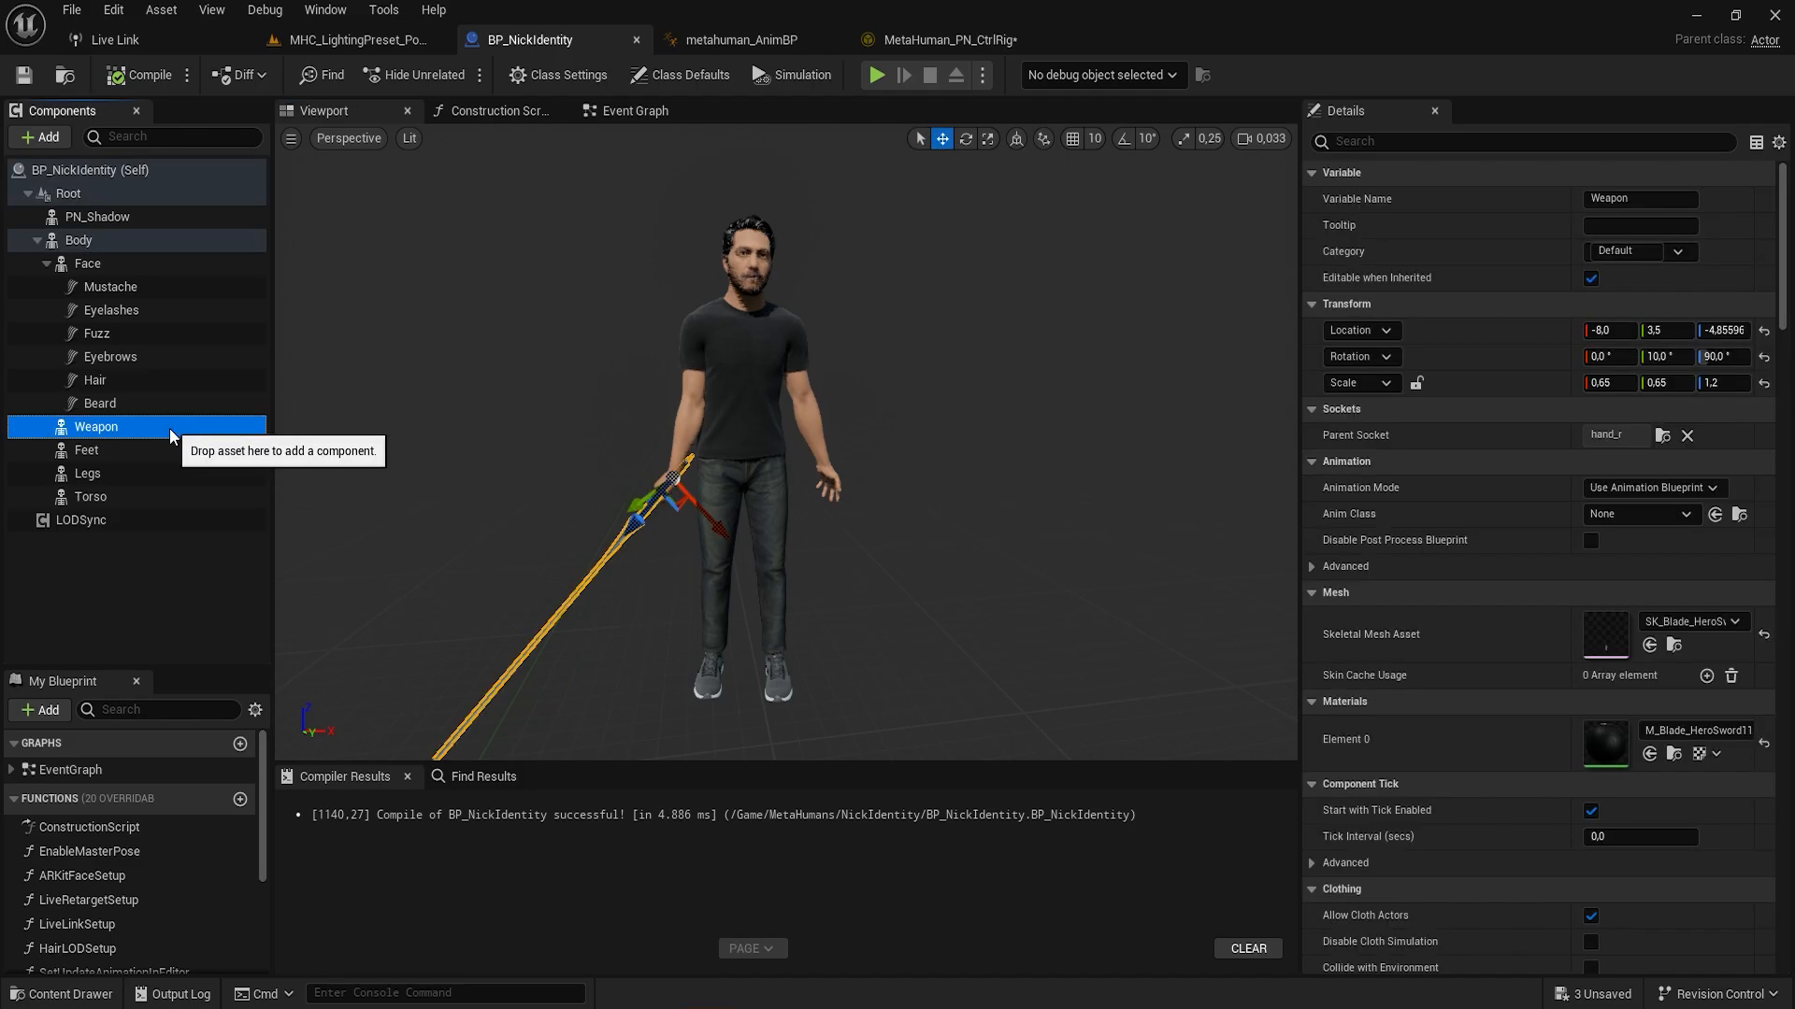
{"action": "mouse_move", "coordinate": [1704, 411]}
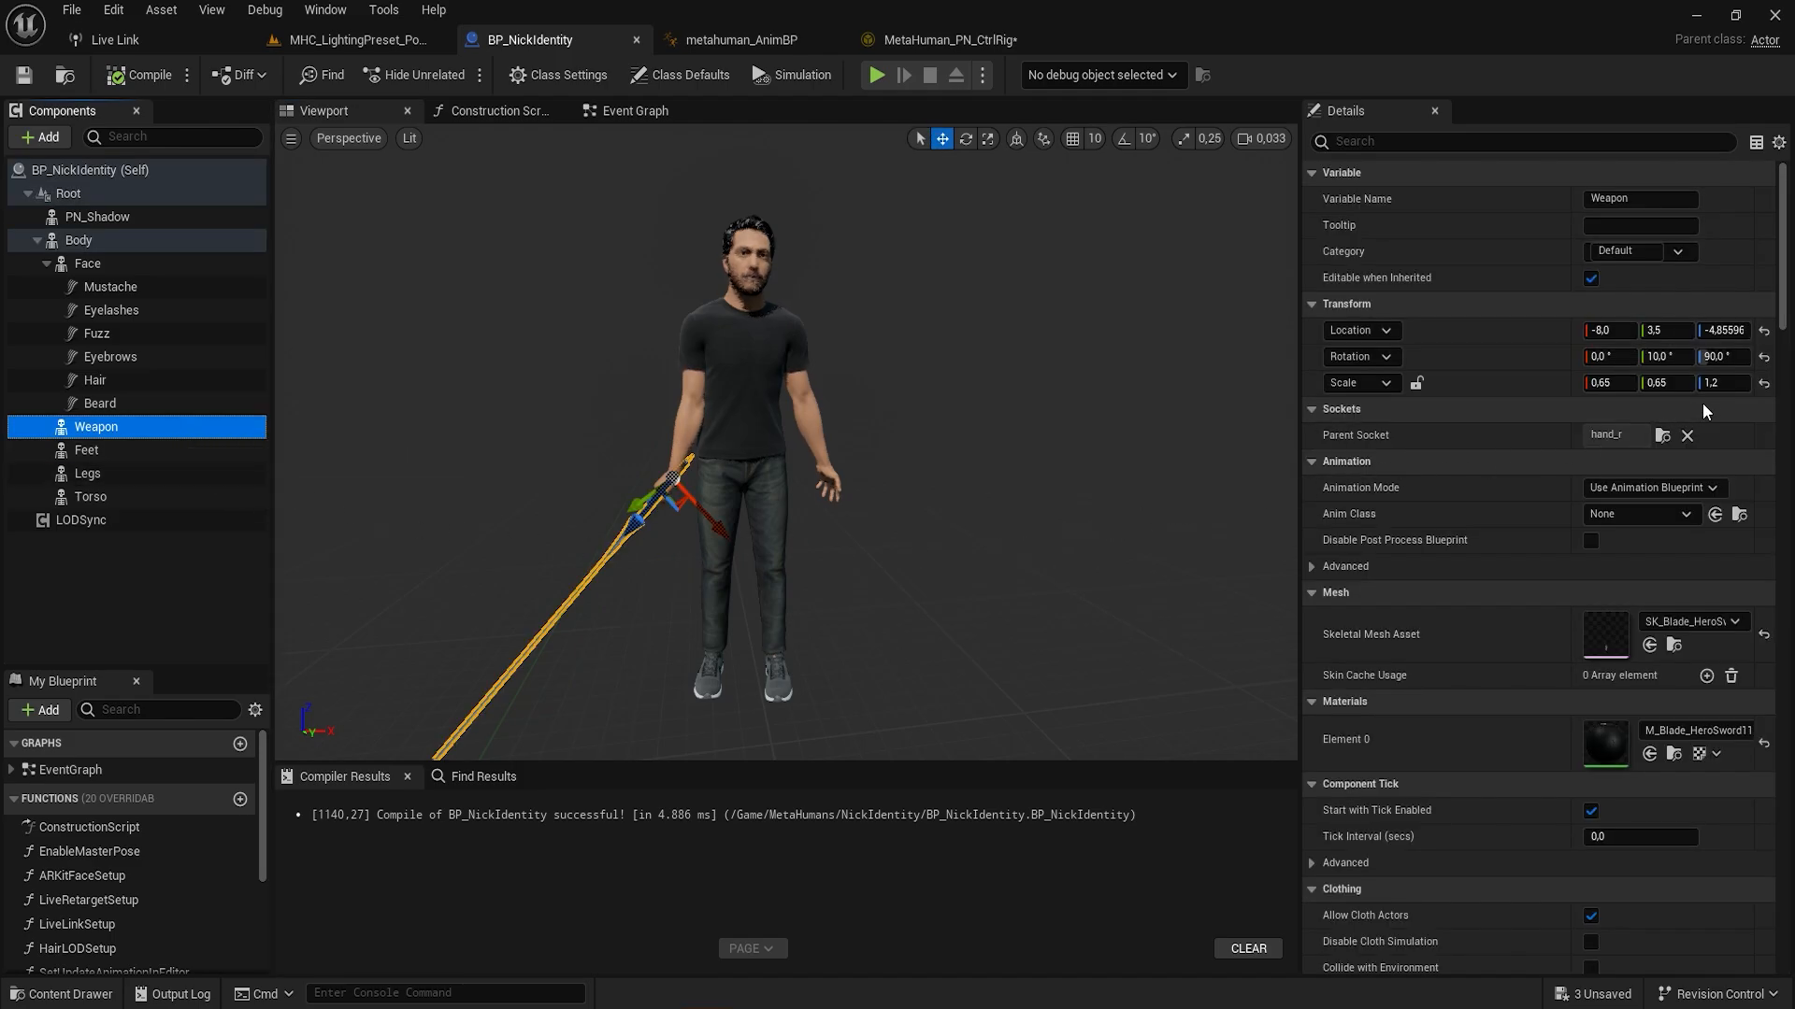